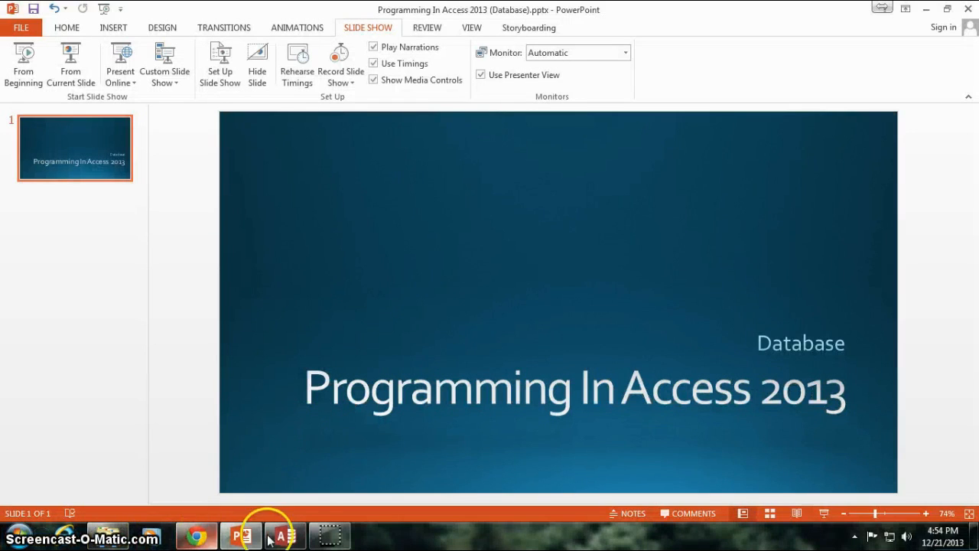
# Switch to the Service Inc database and fill in State and Wage field details
pyautogui.click(285, 536)
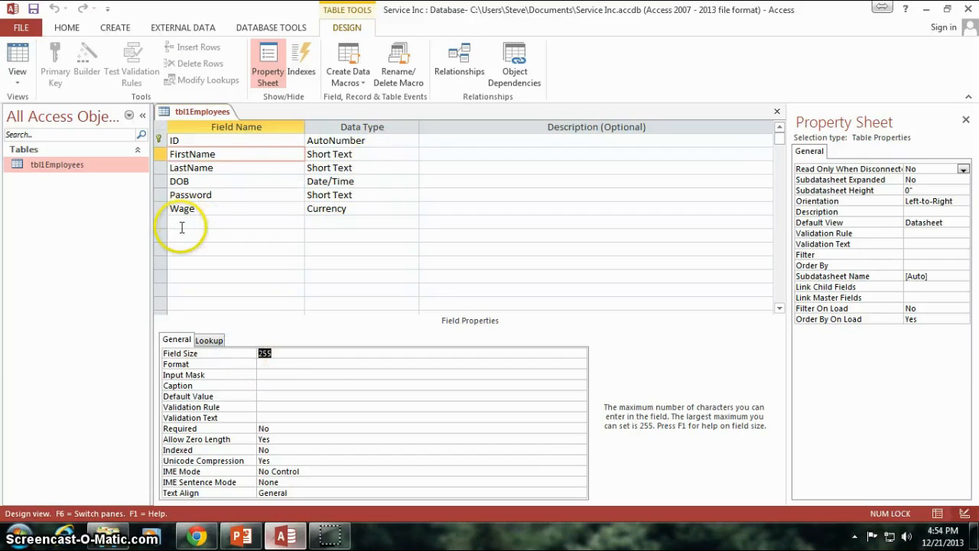
pyautogui.write('S')
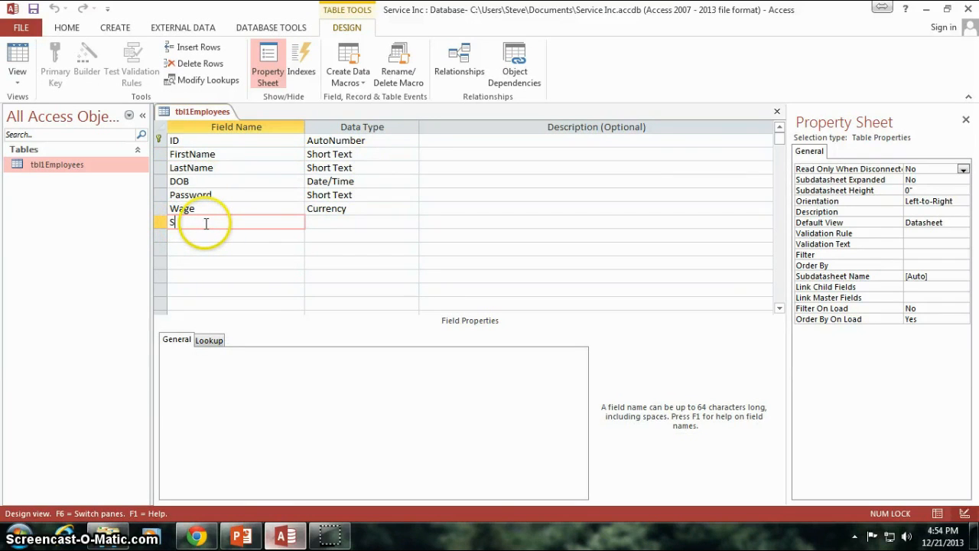
pyautogui.write('tate')
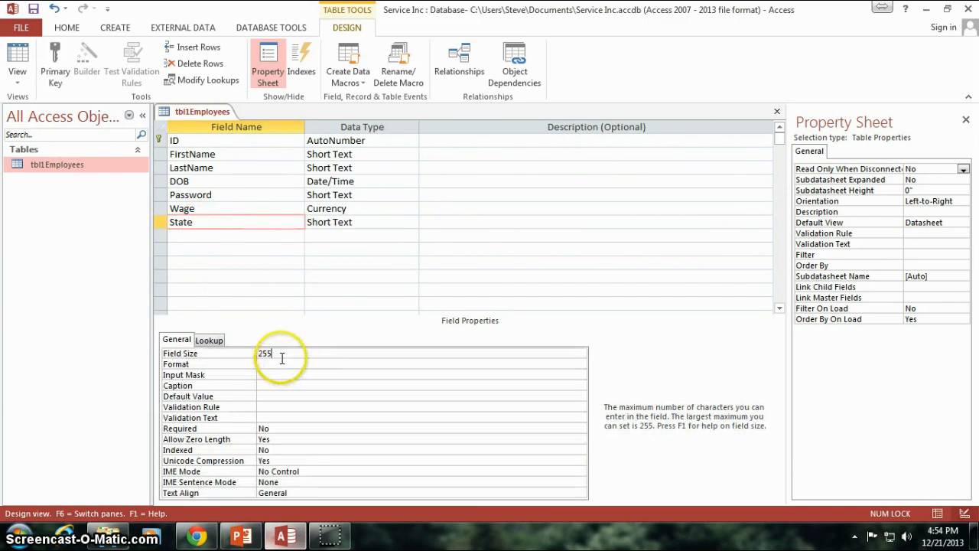
pyautogui.write('2')
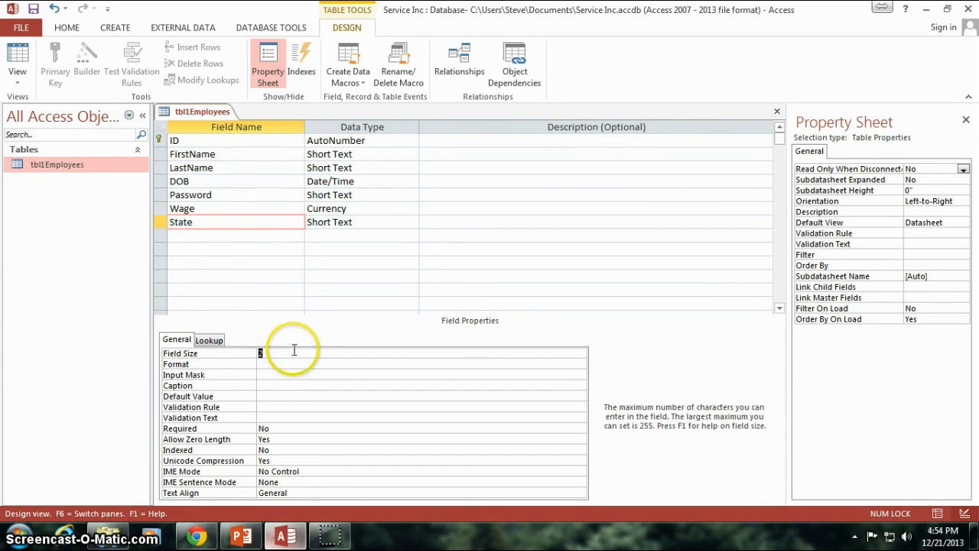
pyautogui.moveTo(198, 222)
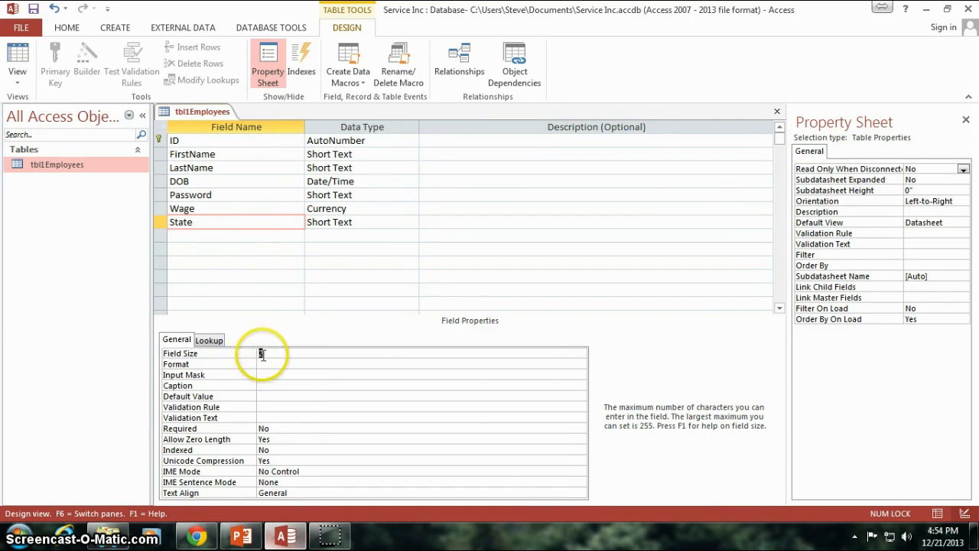
pyautogui.moveTo(288, 354)
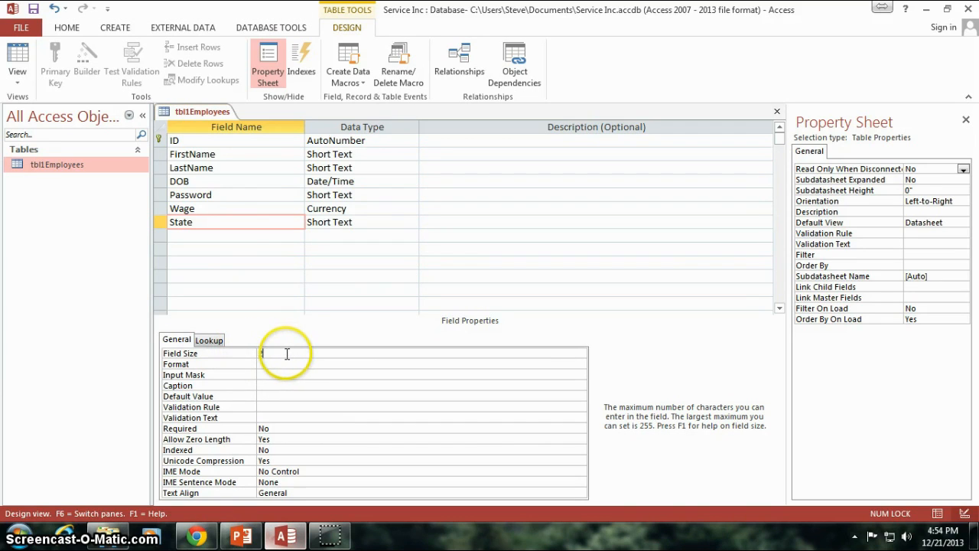
pyautogui.write('5')
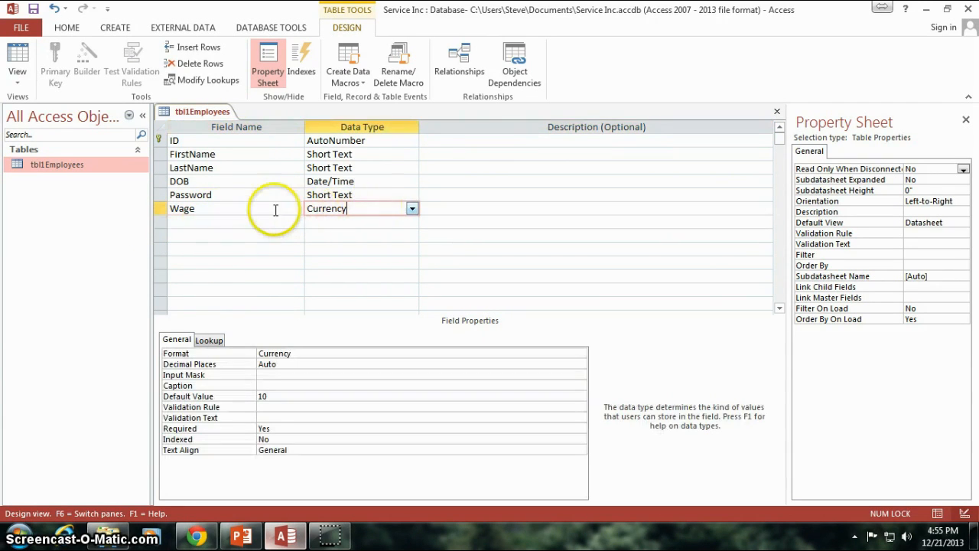
pyautogui.click(191, 181)
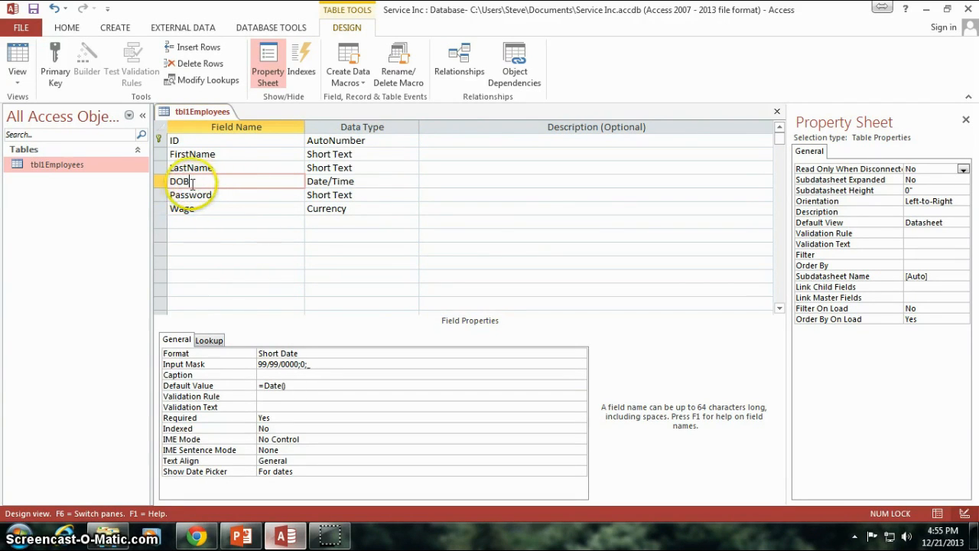
# Add a DateOfBirth field with Date/Time type below Wage, after reviewing the old DOB row
pyautogui.doubleClick(180, 180)
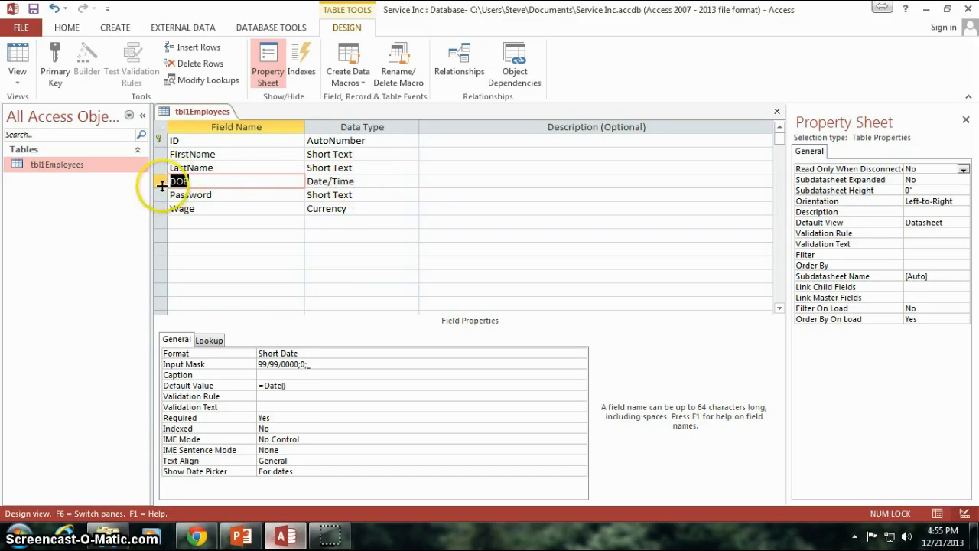
pyautogui.click(181, 180)
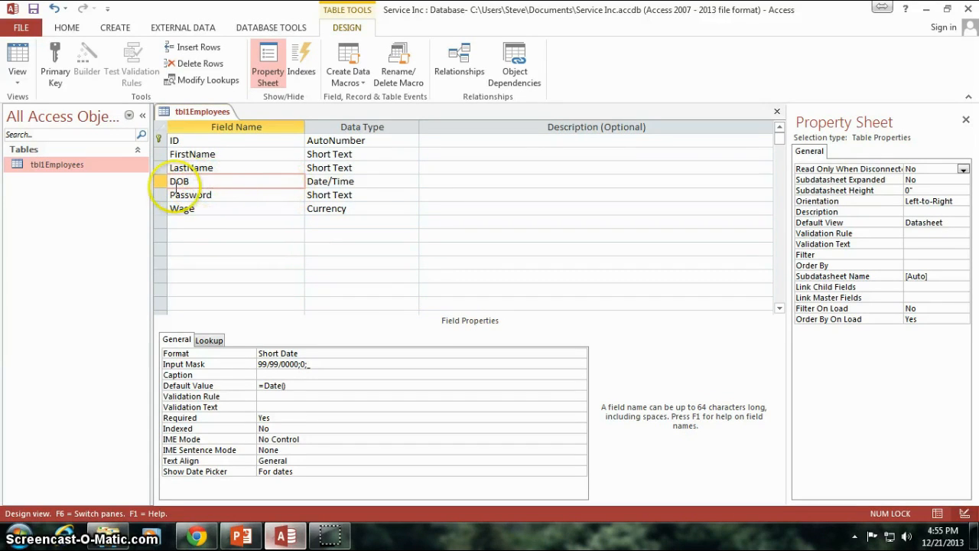
pyautogui.click(352, 180)
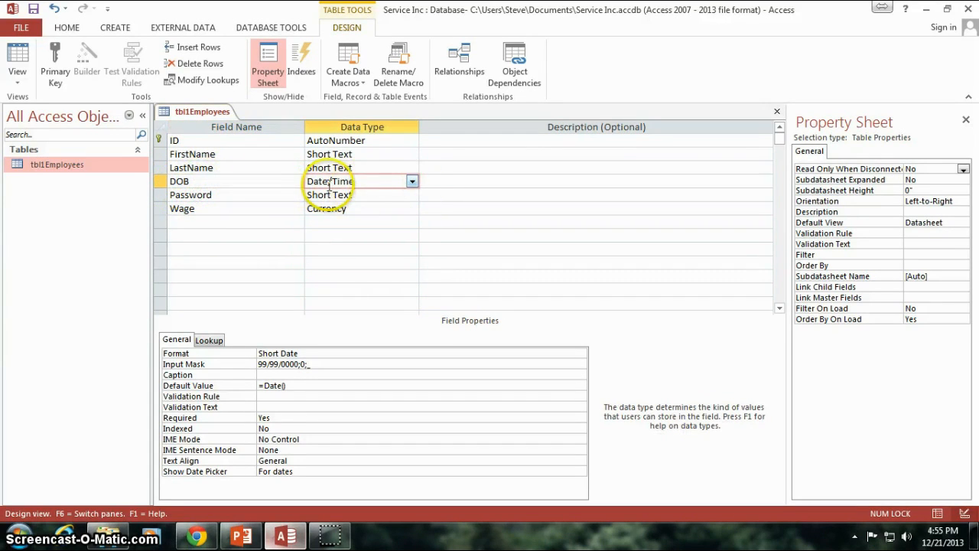
pyautogui.moveTo(398, 184)
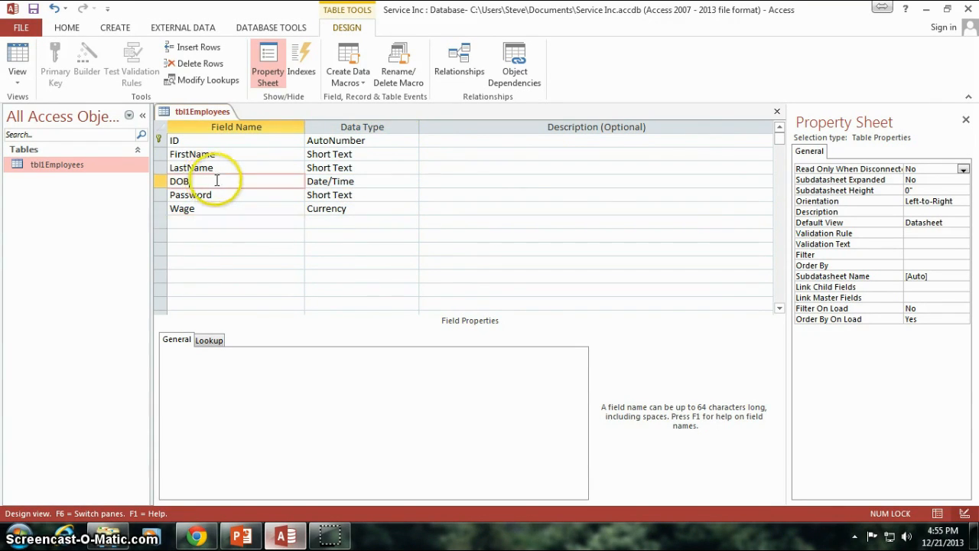
pyautogui.click(222, 180)
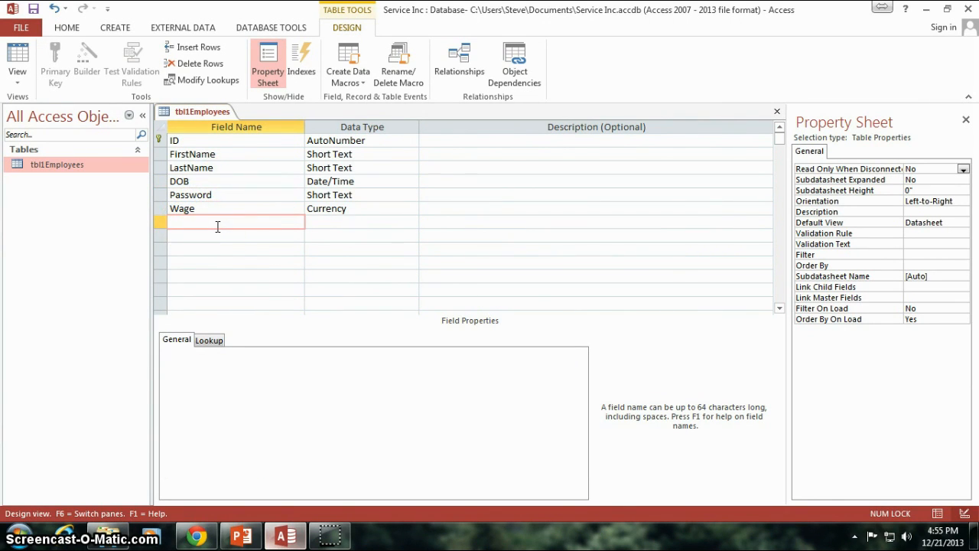
pyautogui.write('Date')
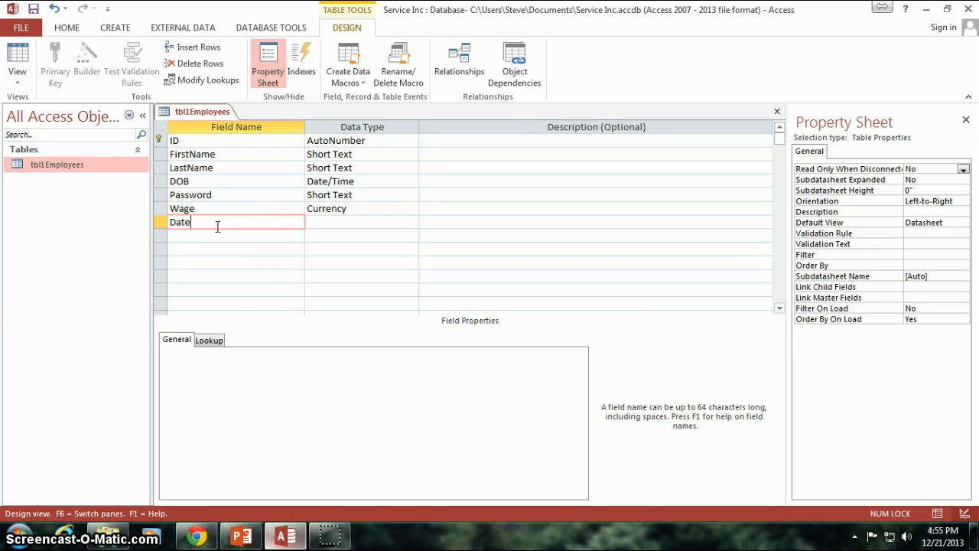
pyautogui.write('OfBi')
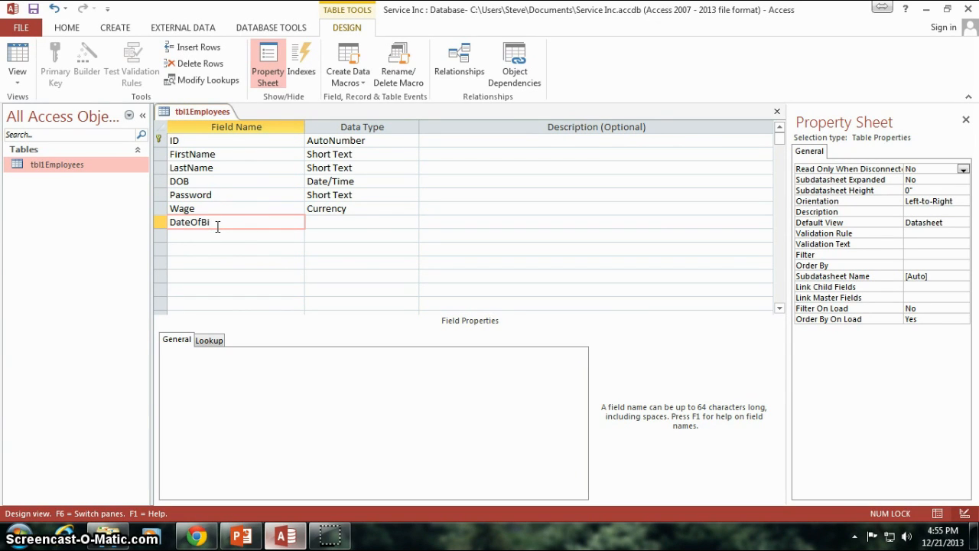
pyautogui.write('rth')
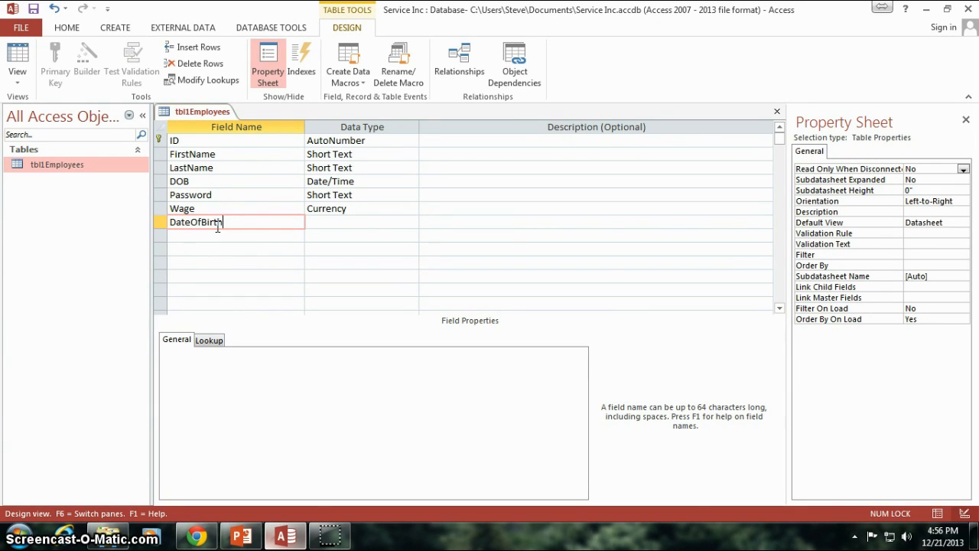
pyautogui.click(352, 222)
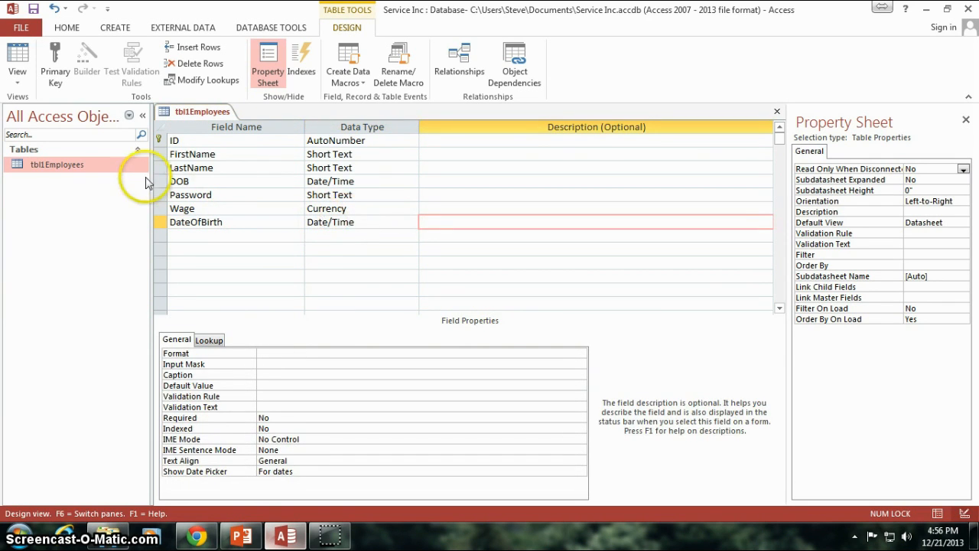
# Delete the old DOB row and rename the new DateOfBirth field to DOB
pyautogui.click(179, 181)
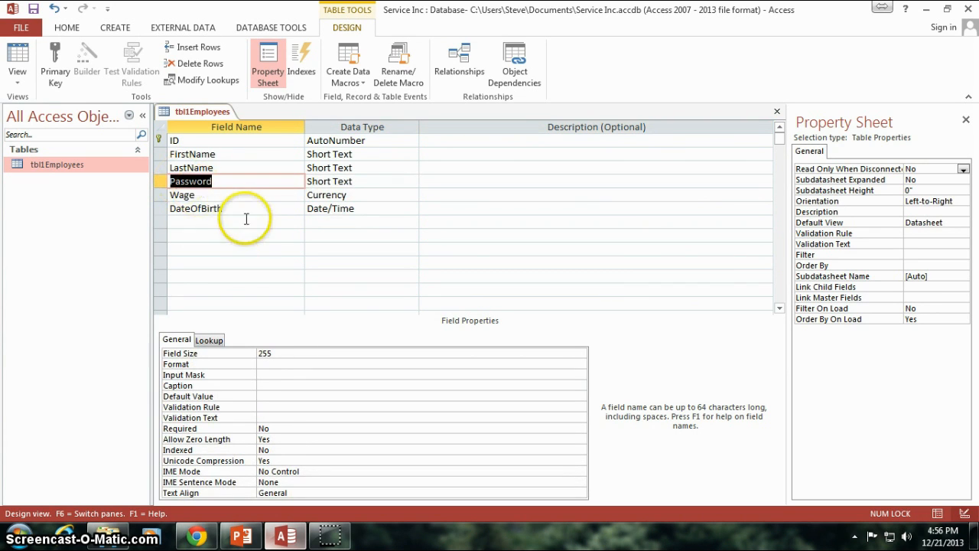
pyautogui.click(196, 208)
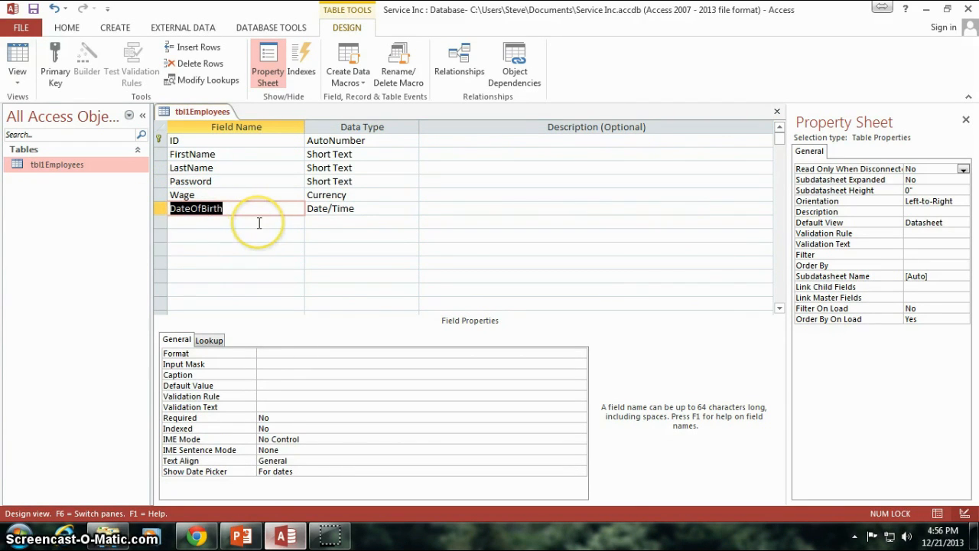
pyautogui.write('DO')
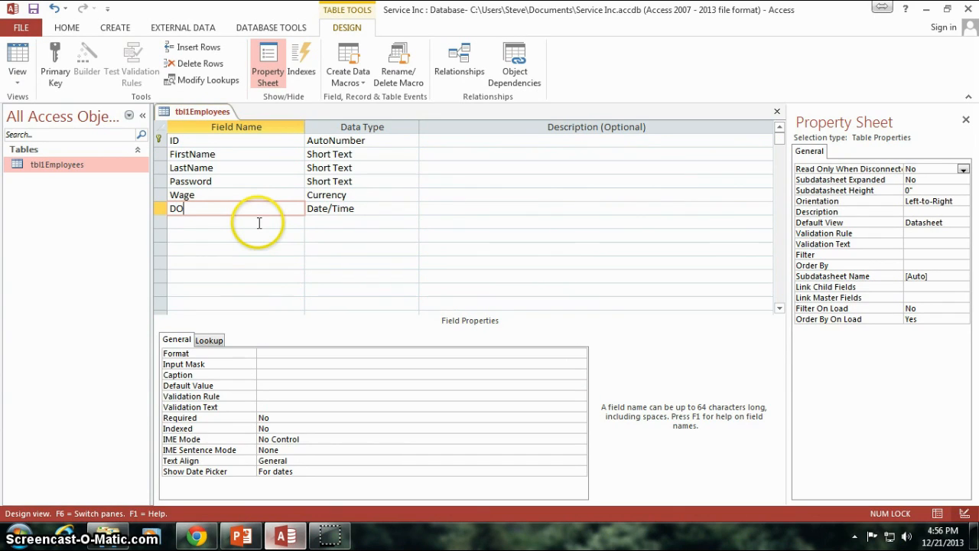
pyautogui.write('B')
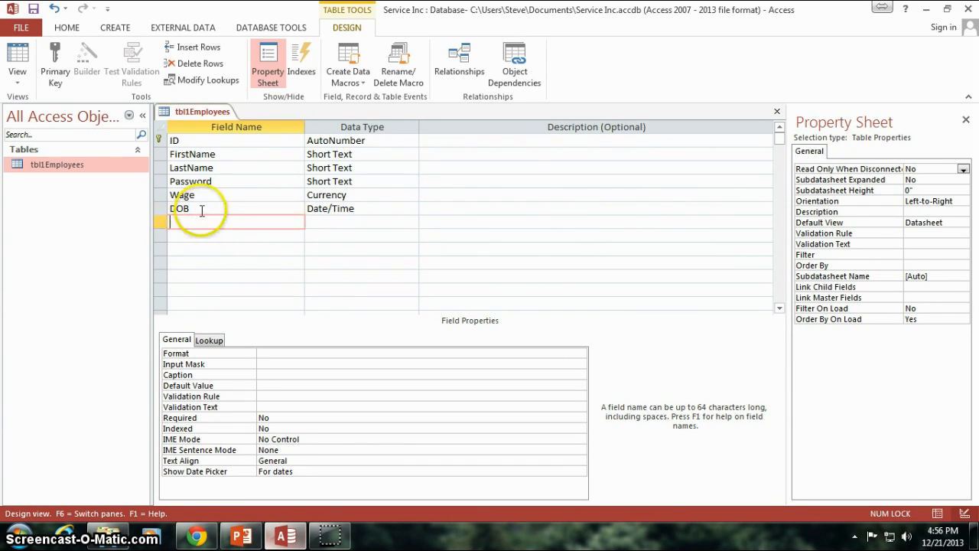
# Give the DOB field a Short Date input mask through the Input Mask Wizard
pyautogui.click(180, 208)
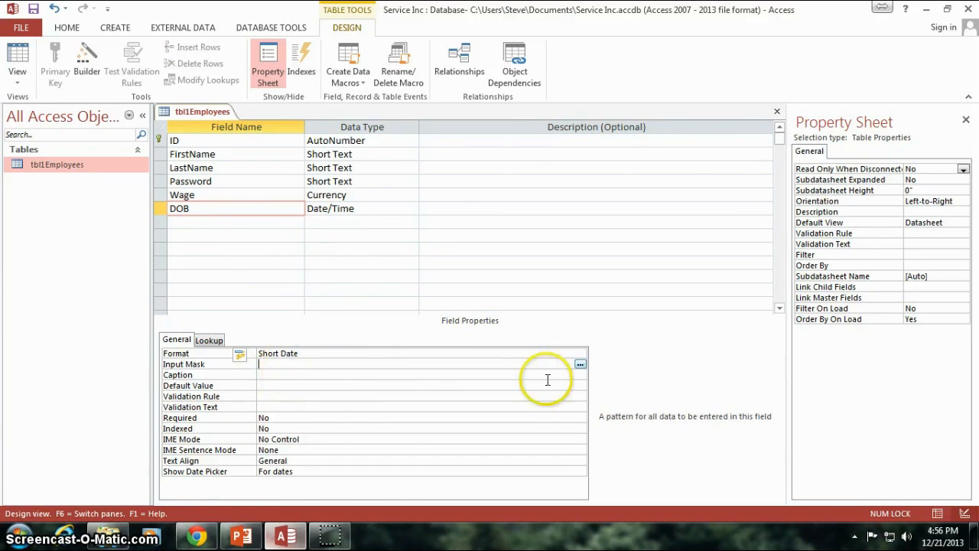
pyautogui.click(580, 364)
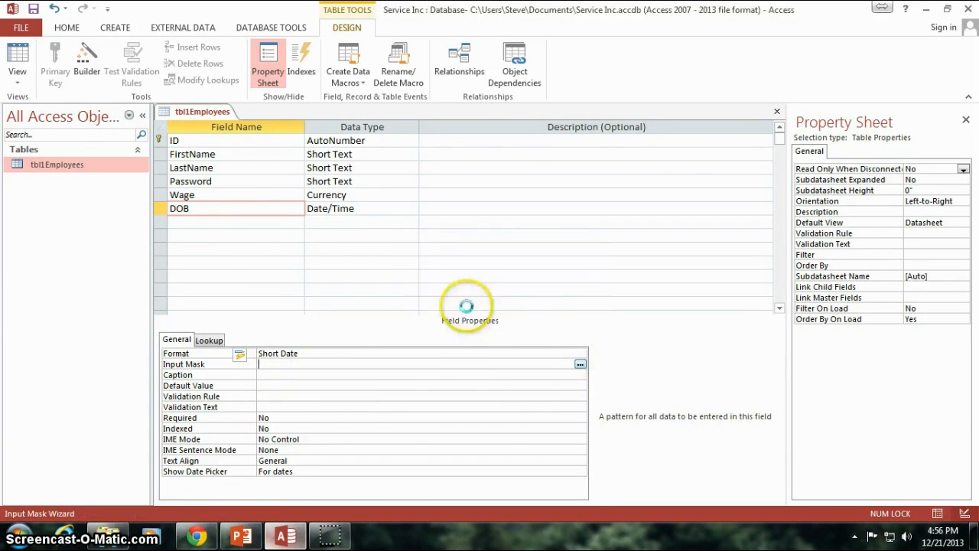
pyautogui.click(580, 364)
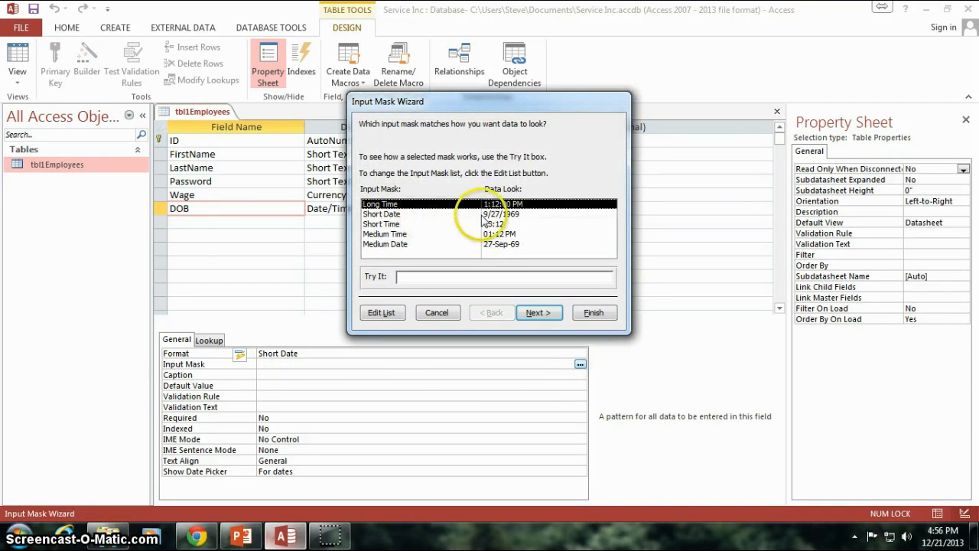
pyautogui.click(539, 312)
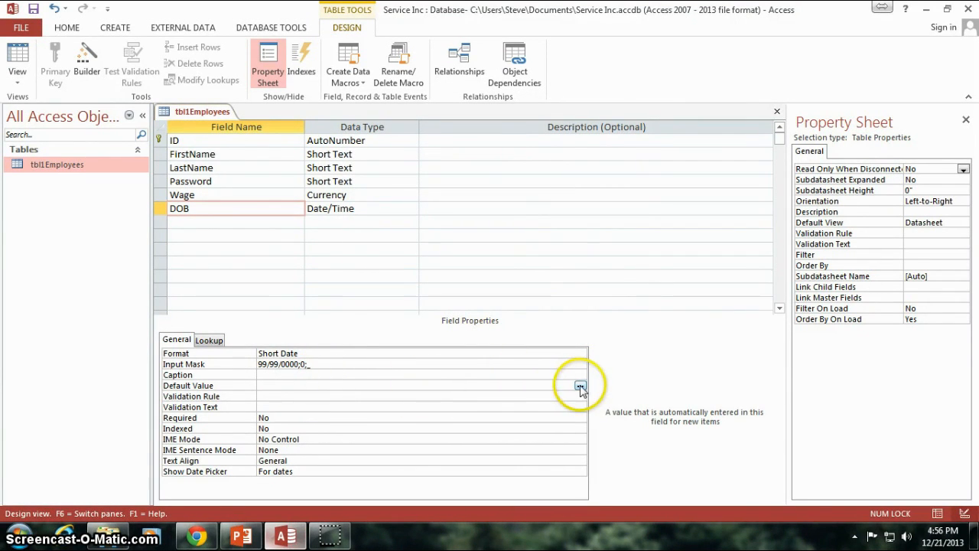
# Set the DOB field's Default Value to Date() and make it Required
pyautogui.write('date')
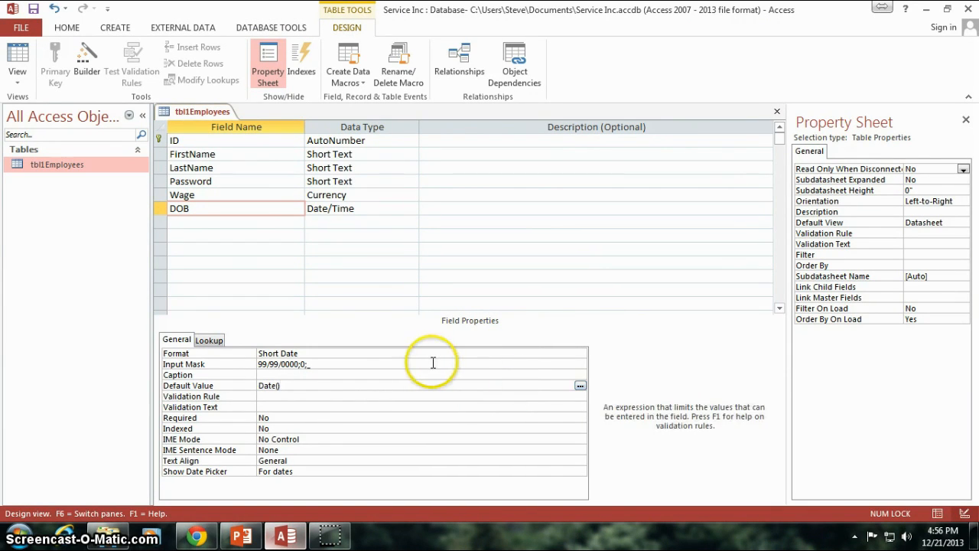
pyautogui.click(34, 9)
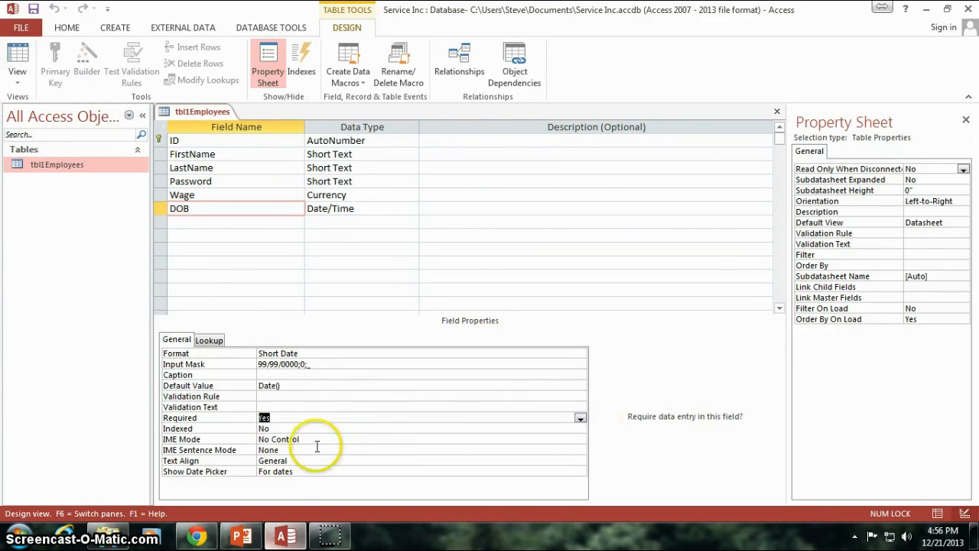
pyautogui.click(186, 140)
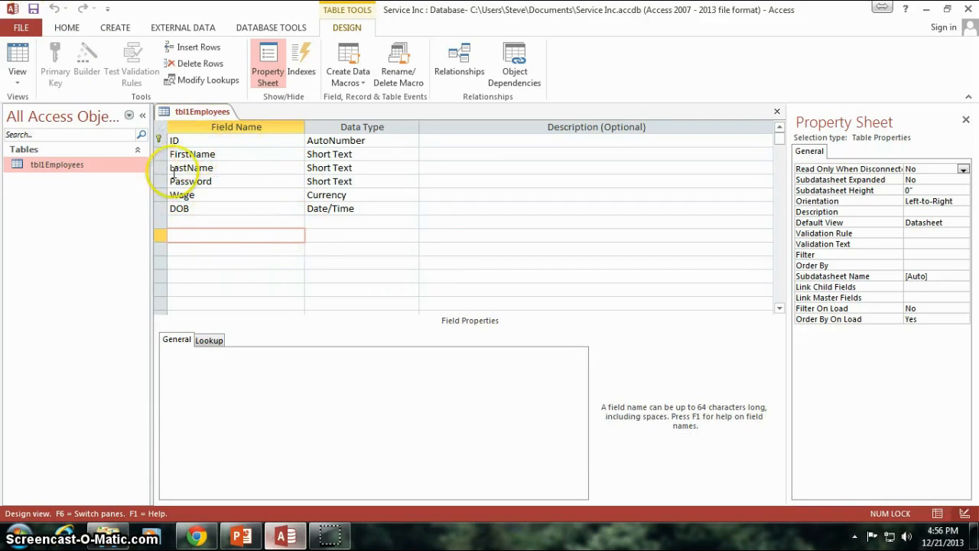
# Select the ID primary key field to view its Long Integer, incrementing, indexed properties
pyautogui.click(236, 220)
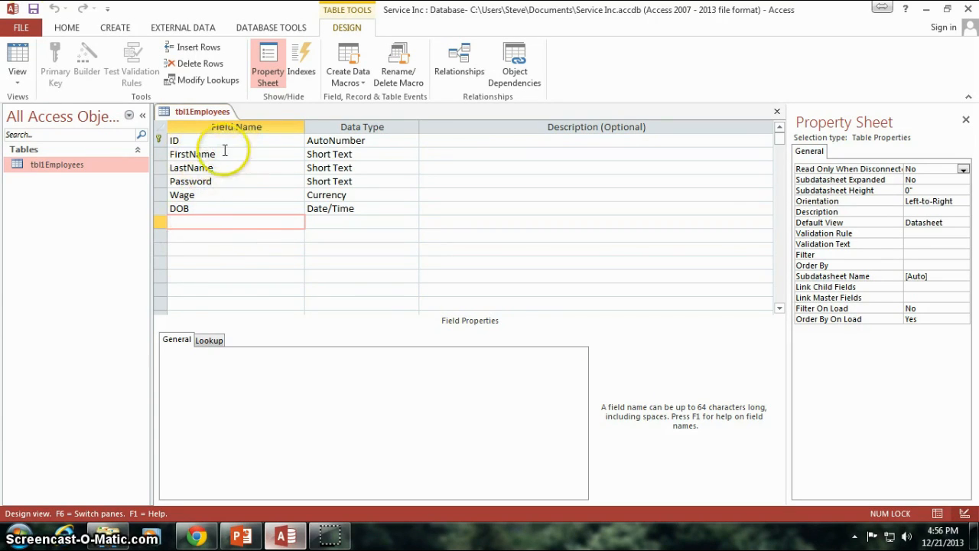
pyautogui.click(159, 141)
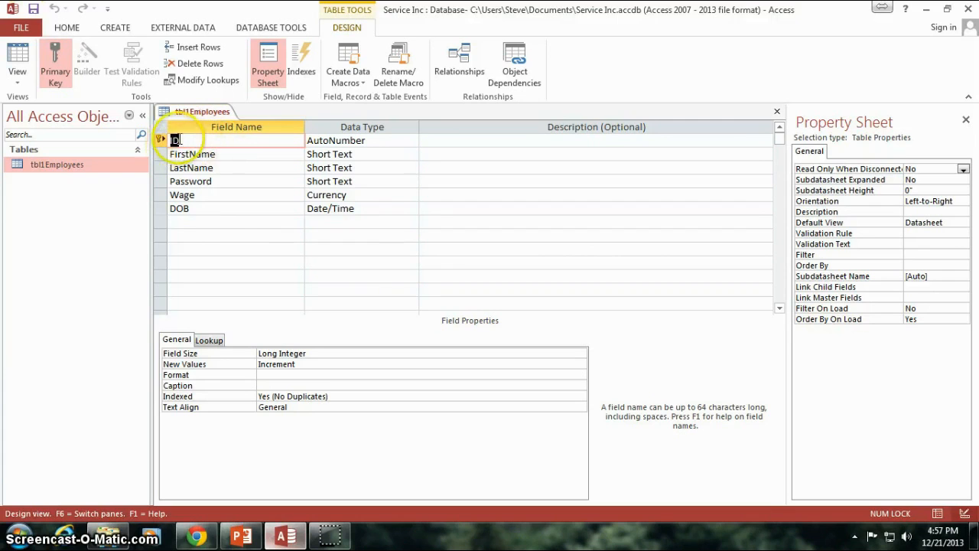
pyautogui.click(192, 153)
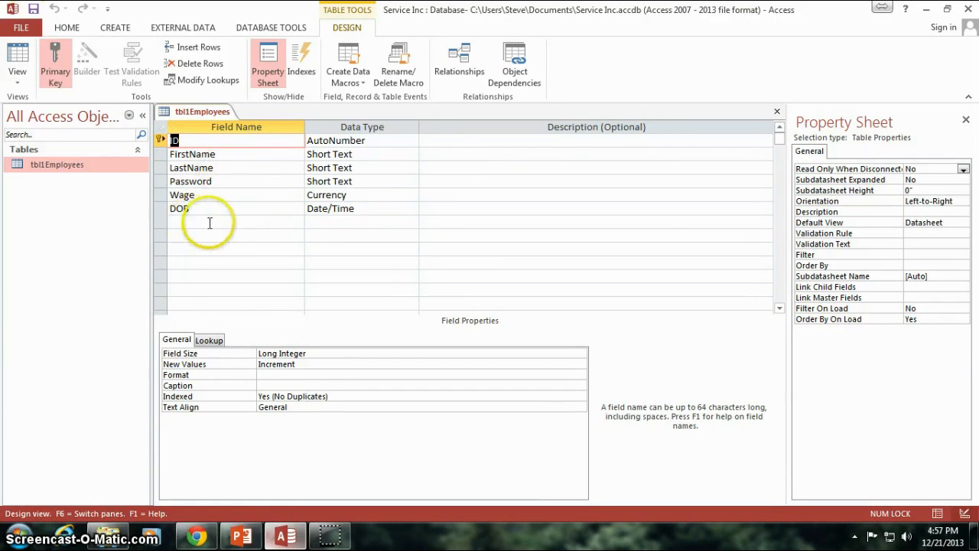
# Add a UserName Short Text field after DOB with Field Size 20
pyautogui.write('User')
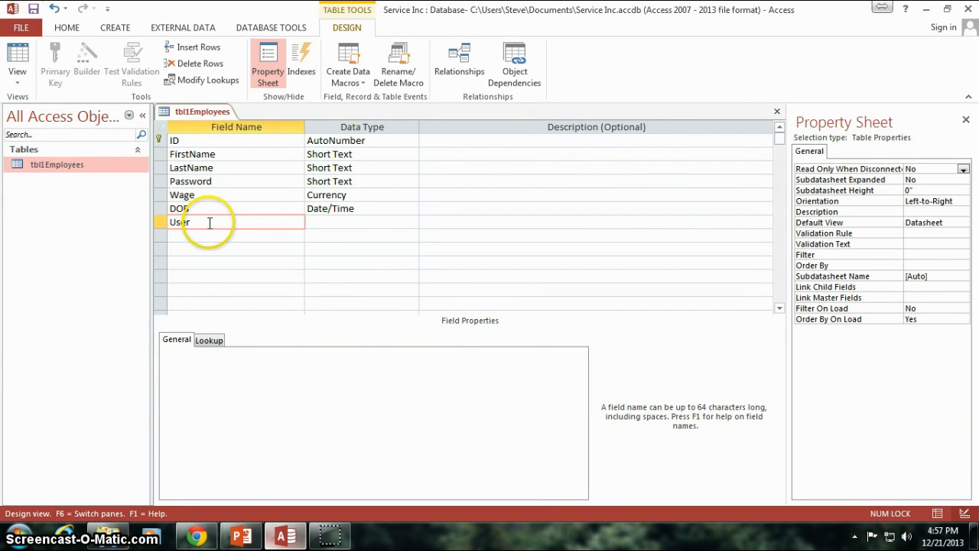
pyautogui.write('Name')
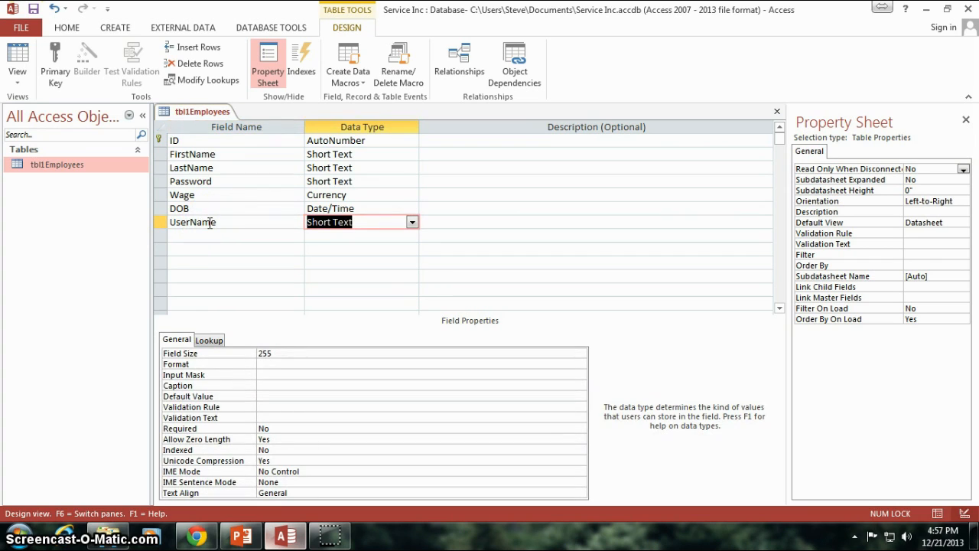
pyautogui.click(268, 352)
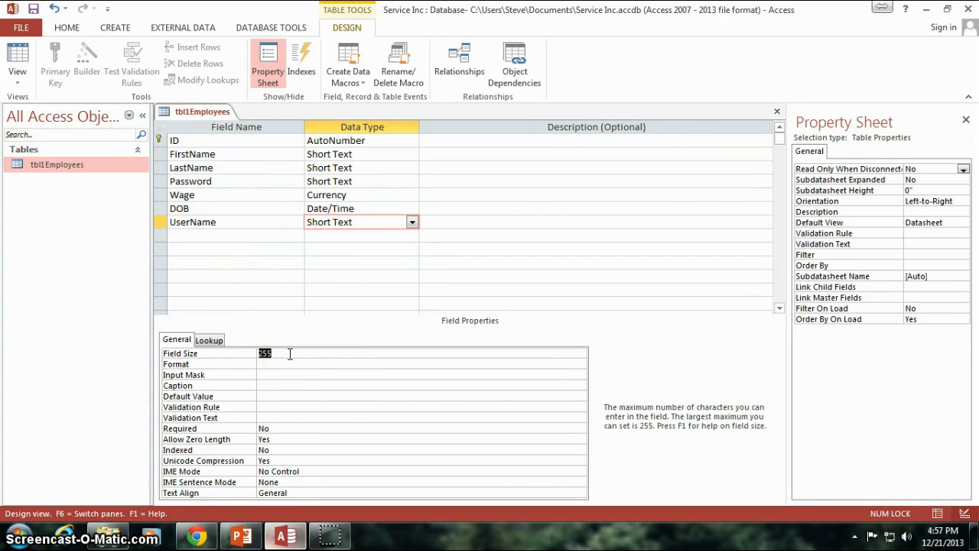
pyautogui.write('20')
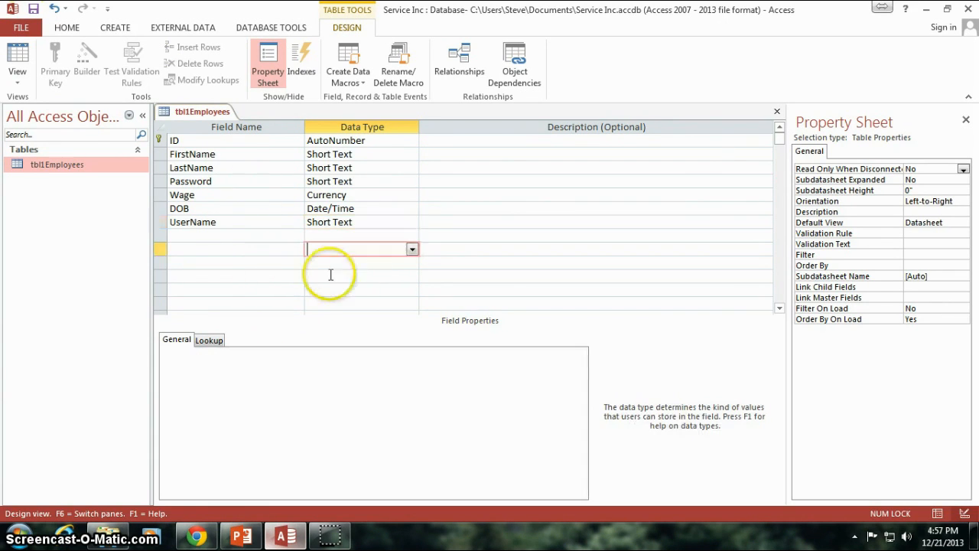
pyautogui.click(193, 222)
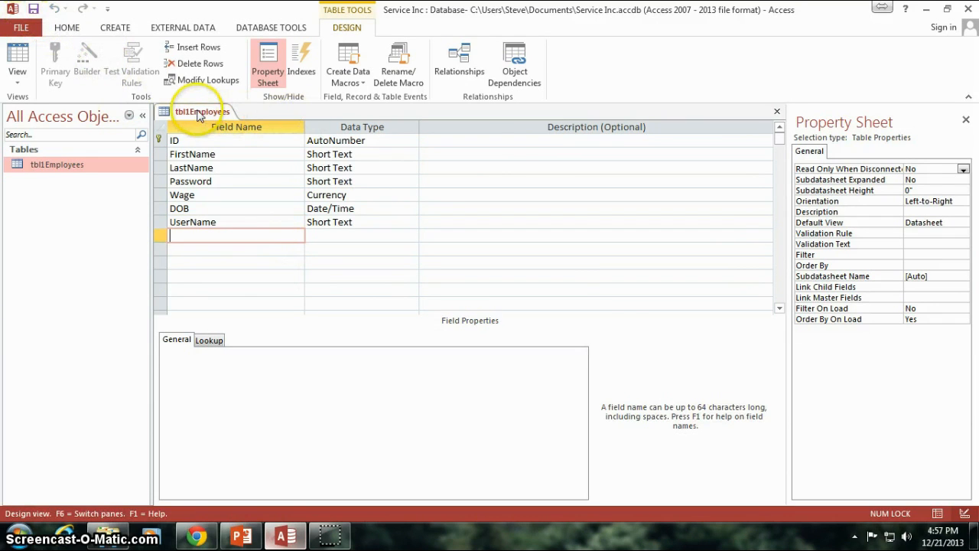
pyautogui.rightClick(198, 112)
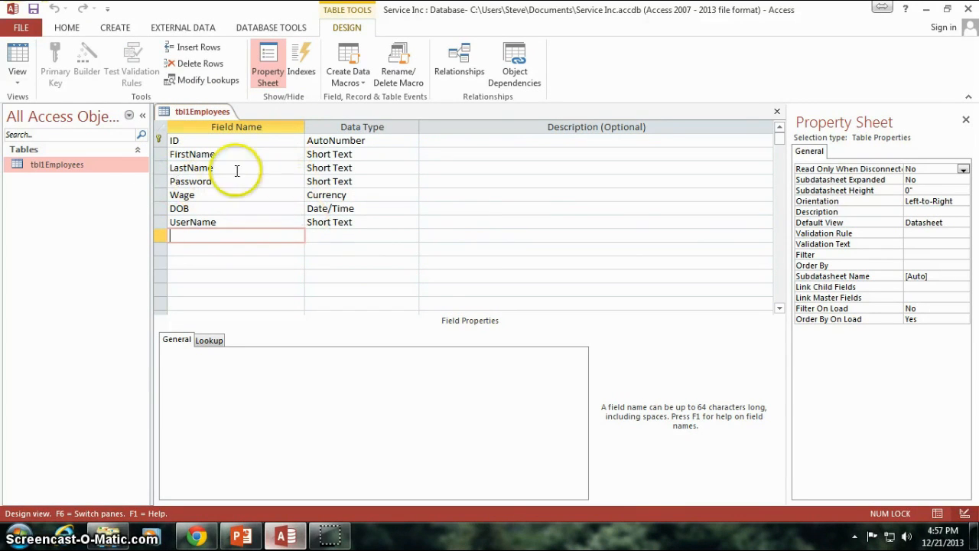
pyautogui.moveTo(31, 84)
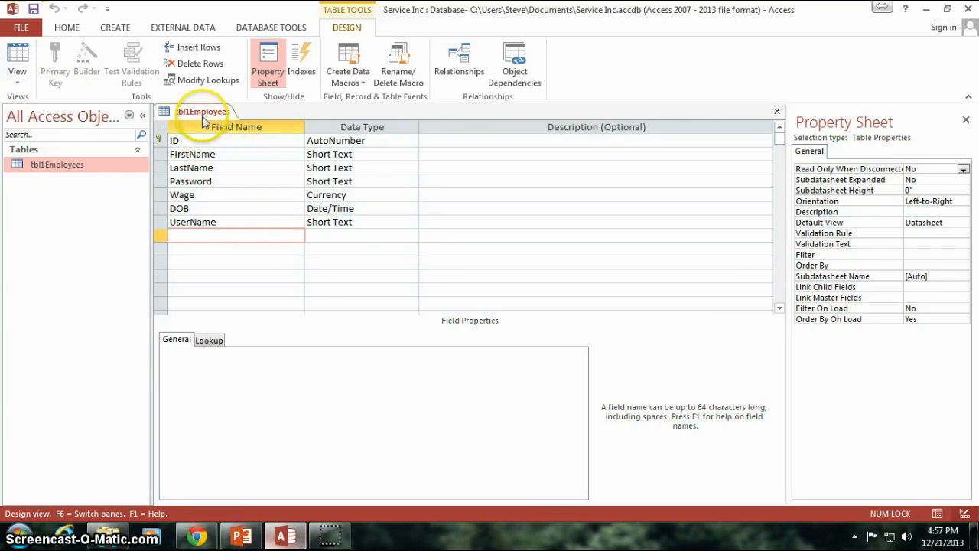
pyautogui.click(17, 58)
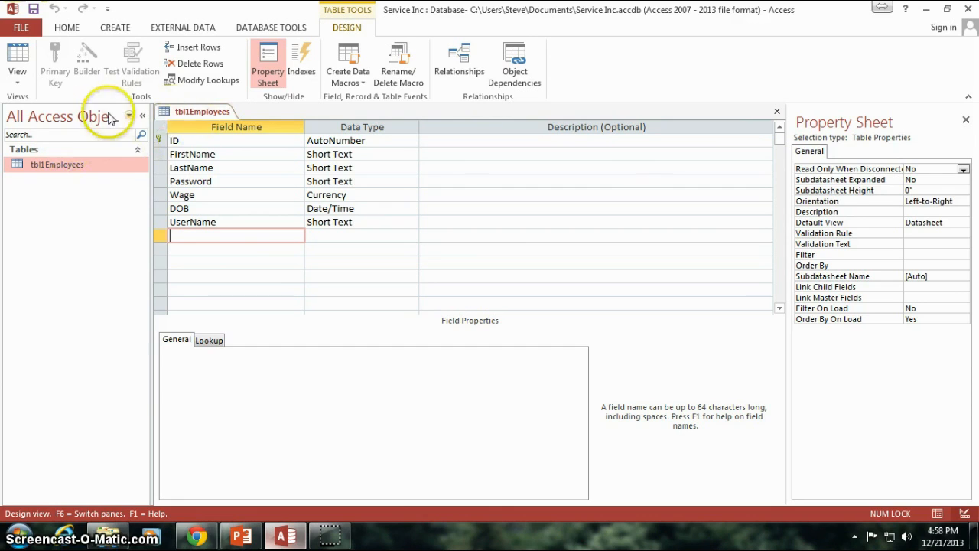
# Switch tblEmployees to Datasheet View from the ribbon's View list
pyautogui.click(67, 28)
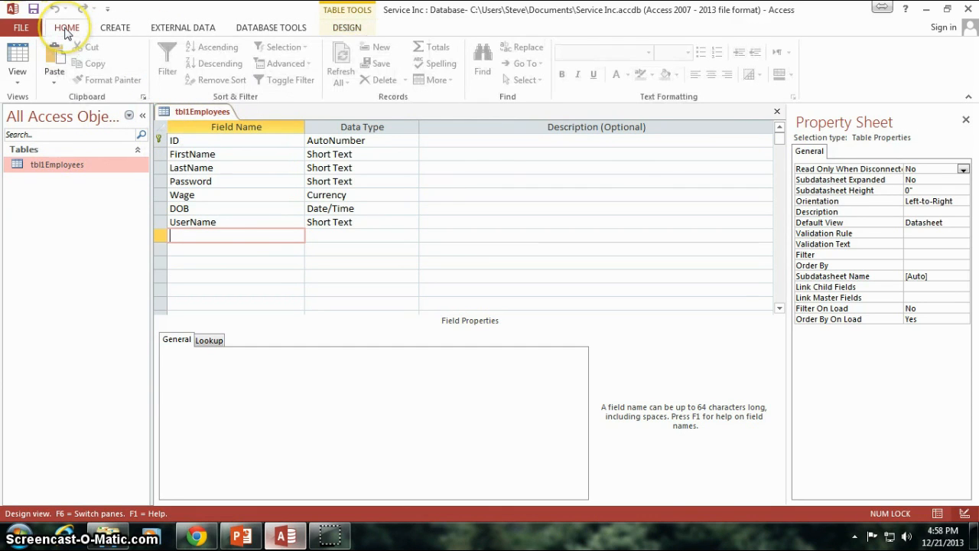
pyautogui.click(346, 28)
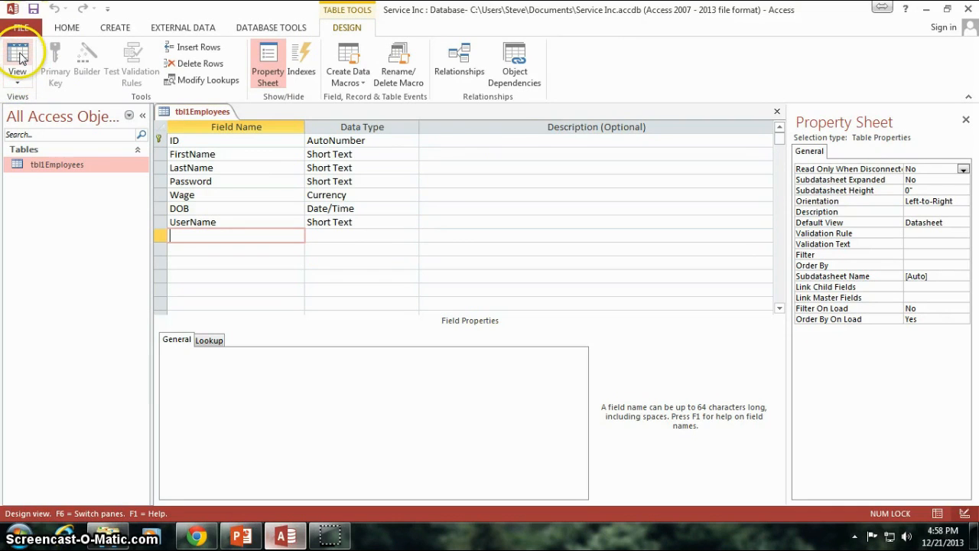
pyautogui.click(16, 58)
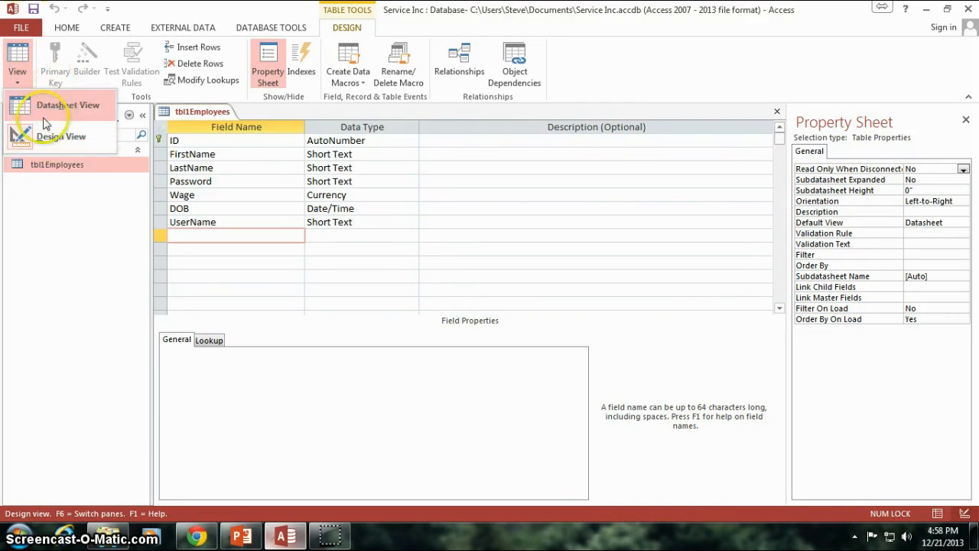
pyautogui.click(17, 58)
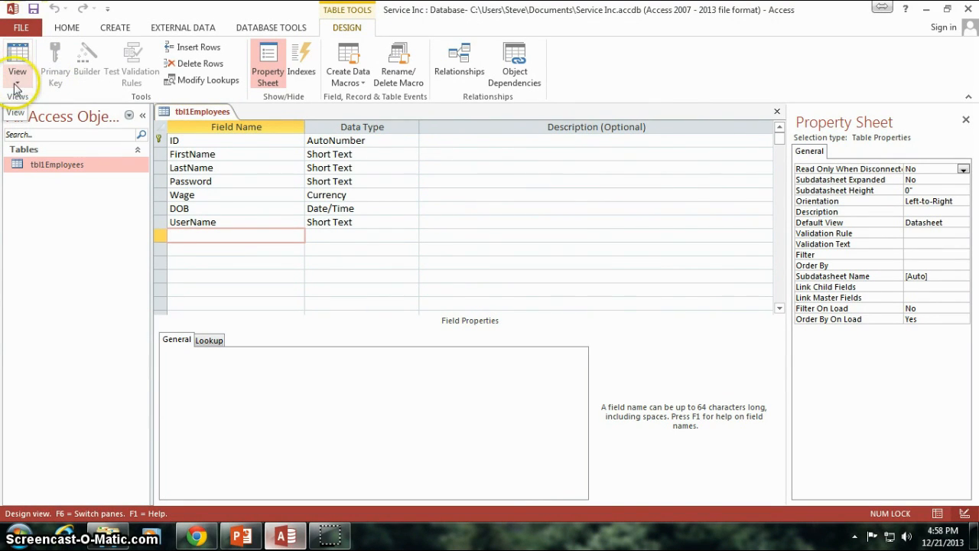
pyautogui.click(17, 69)
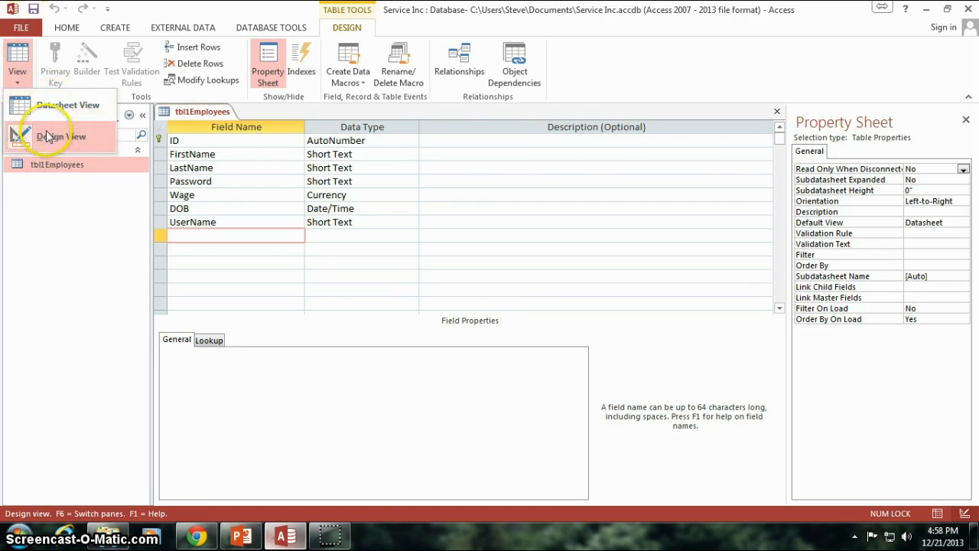
pyautogui.moveTo(68, 104)
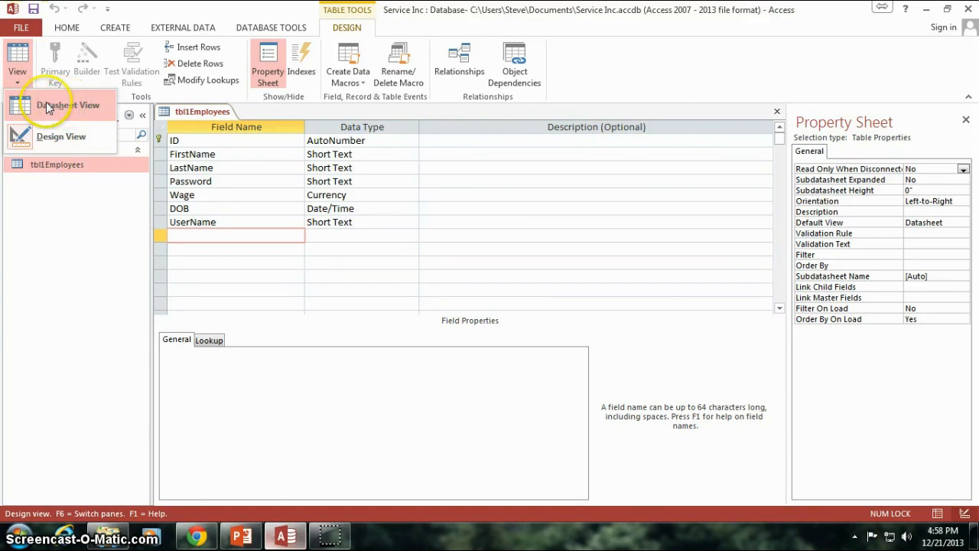
pyautogui.click(67, 104)
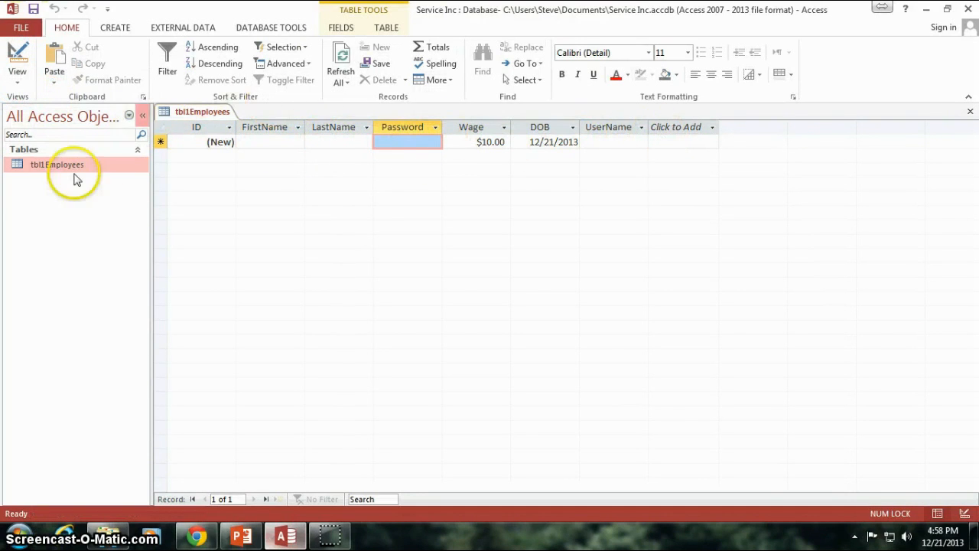
# Reopen tblEmployees from the navigation pane, in Design View and then as a datasheet
pyautogui.rightClick(57, 165)
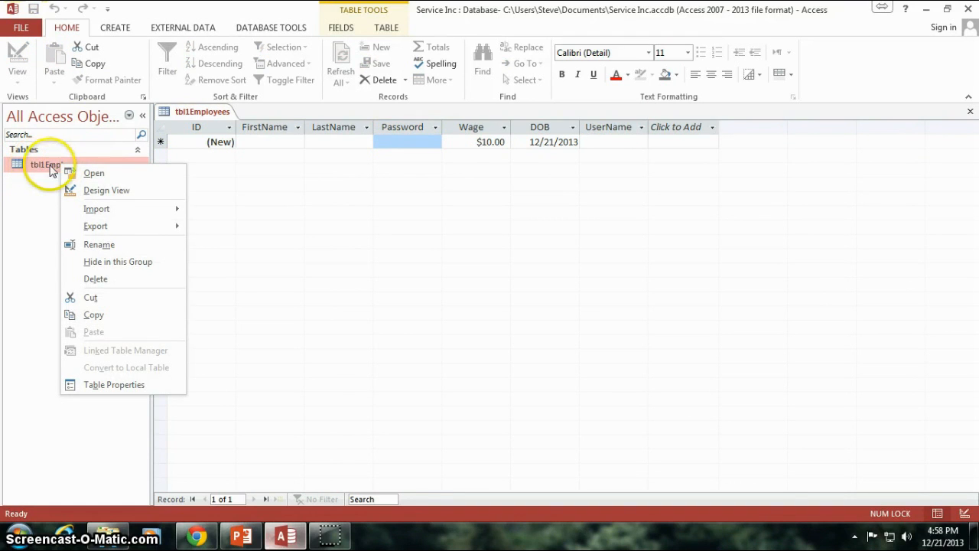
pyautogui.moveTo(107, 189)
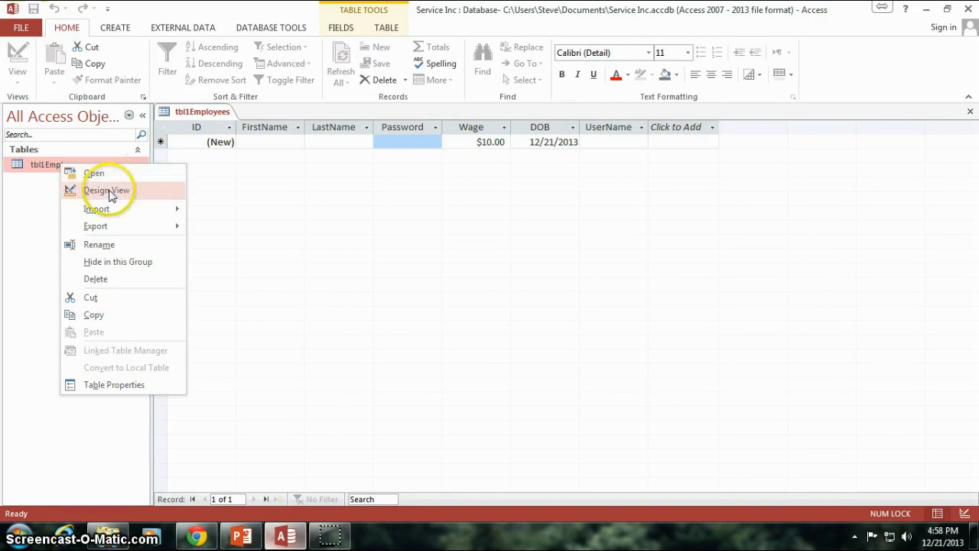
pyautogui.click(107, 190)
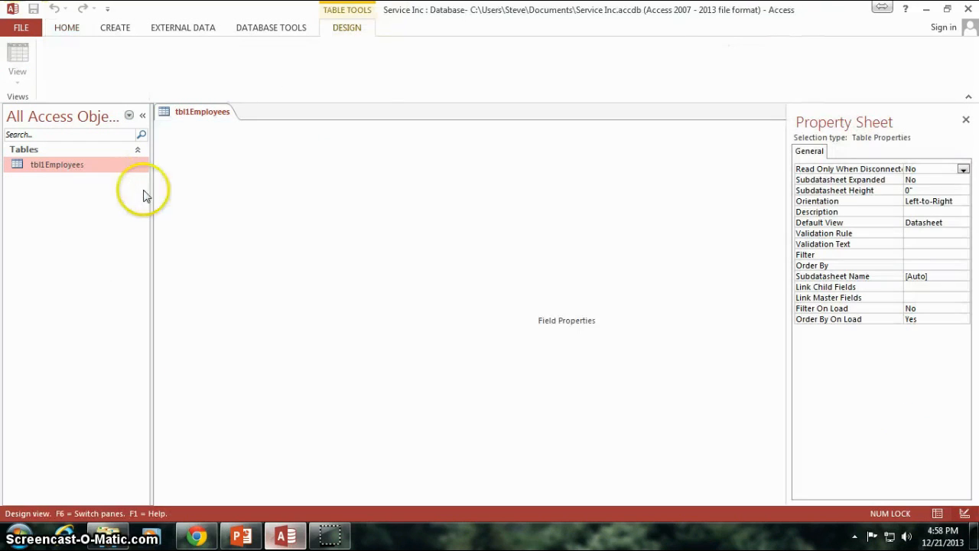
pyautogui.rightClick(56, 165)
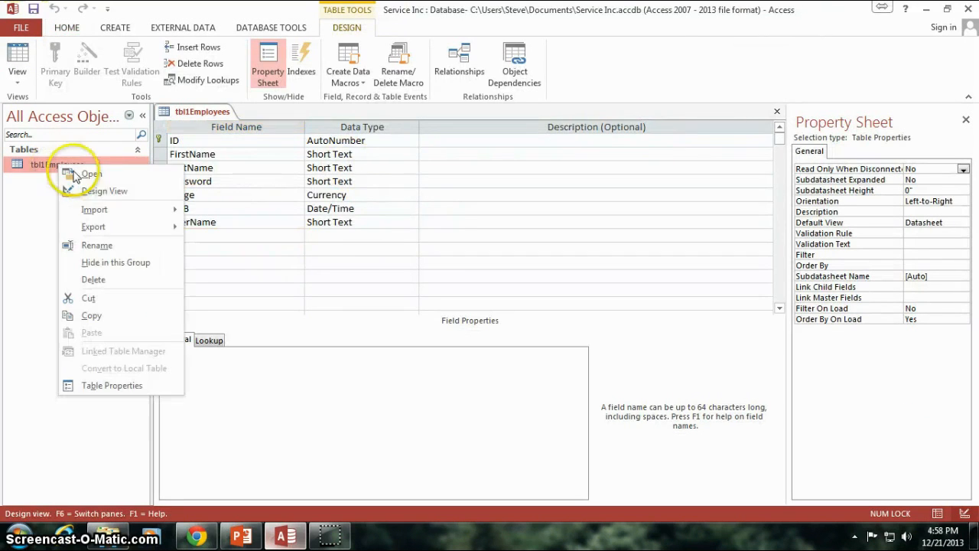
pyautogui.click(92, 174)
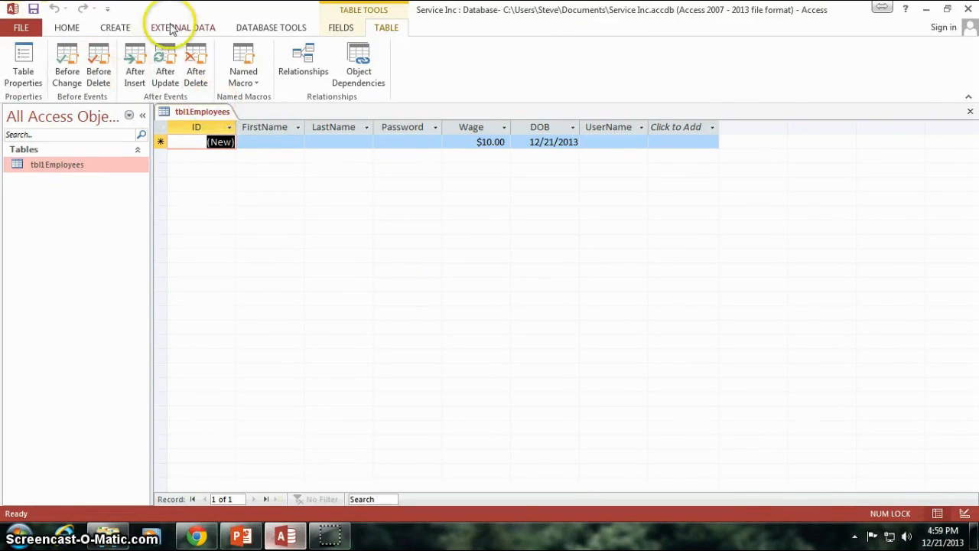
# Switch to Datasheet View from the table tab's right-click menu
pyautogui.click(67, 28)
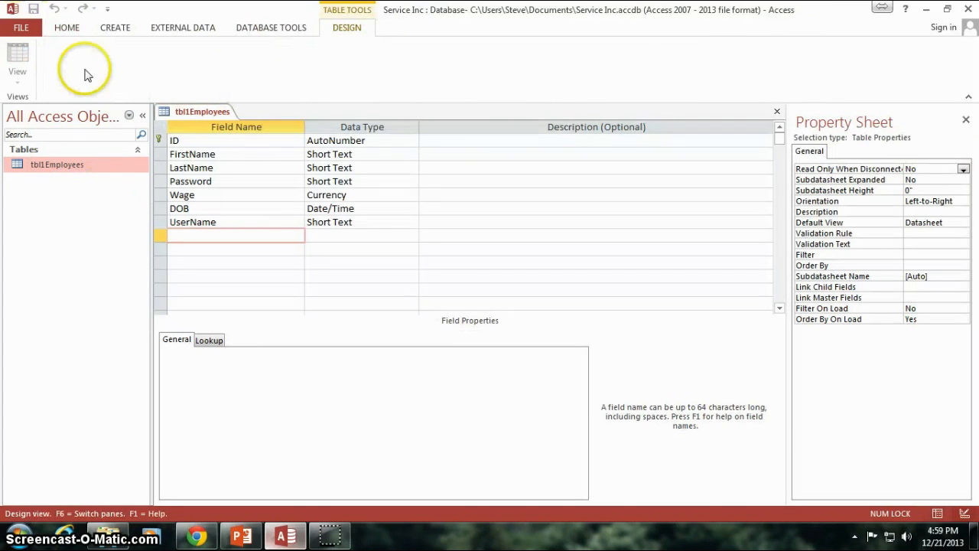
pyautogui.click(346, 28)
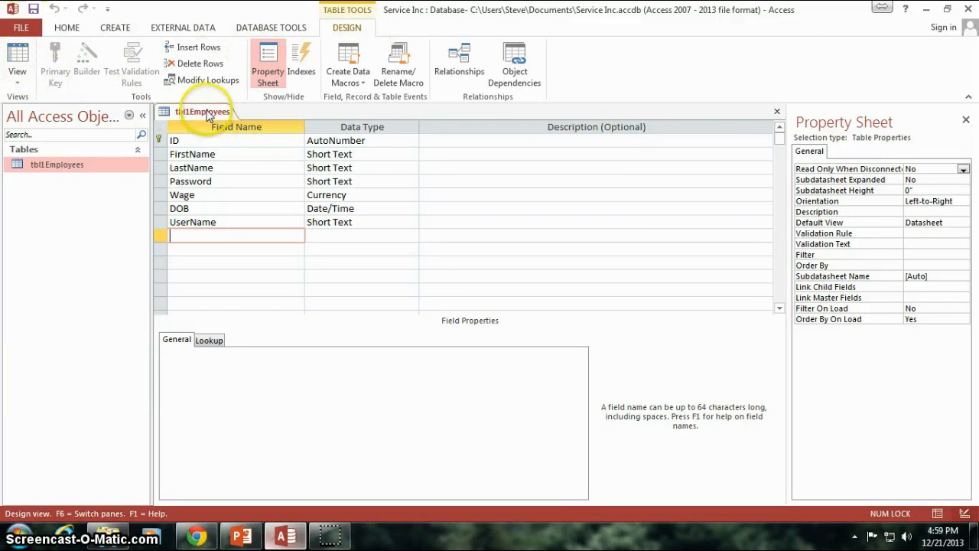
pyautogui.rightClick(202, 110)
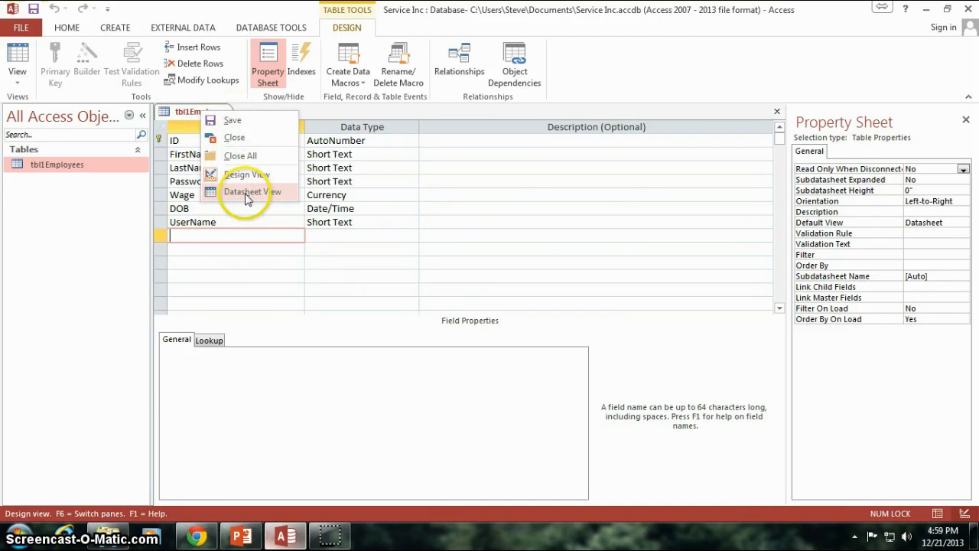
pyautogui.click(253, 192)
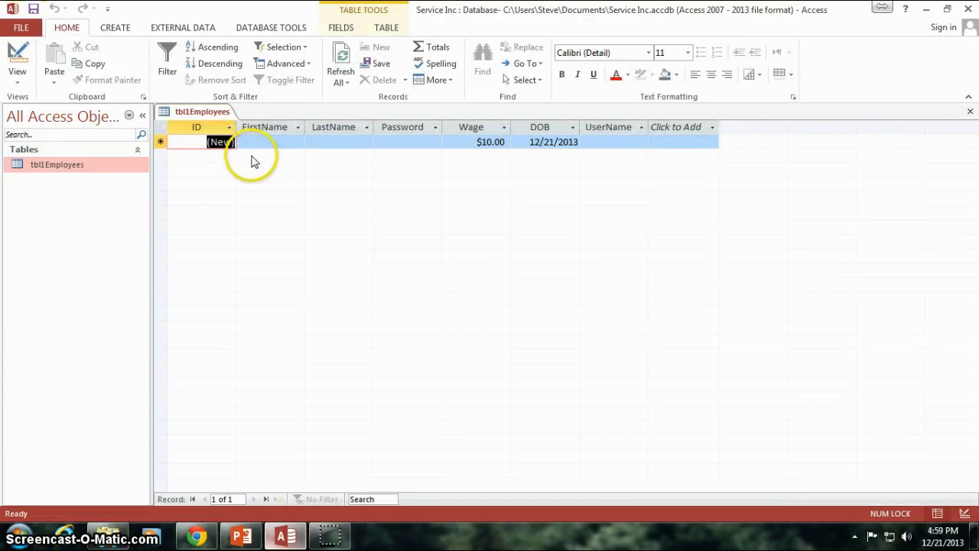
pyautogui.click(269, 141)
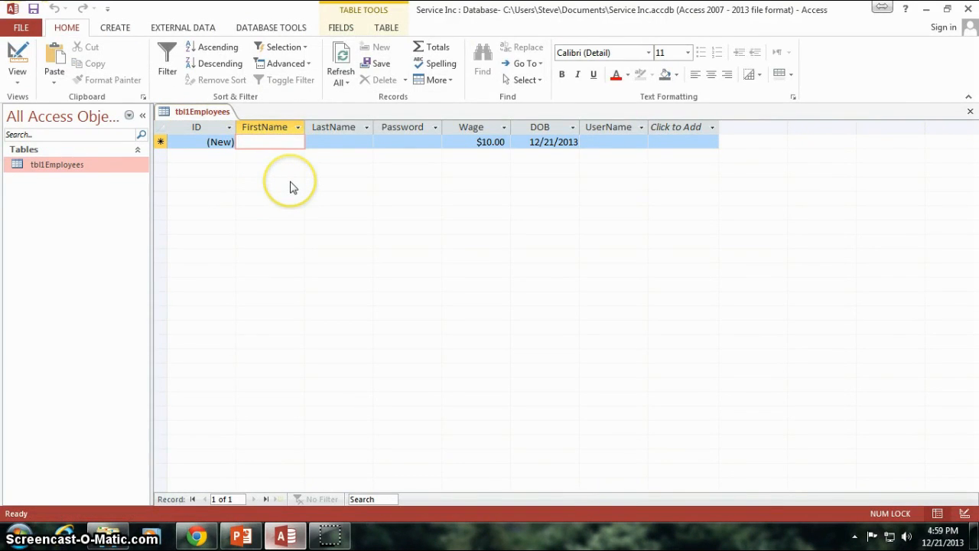
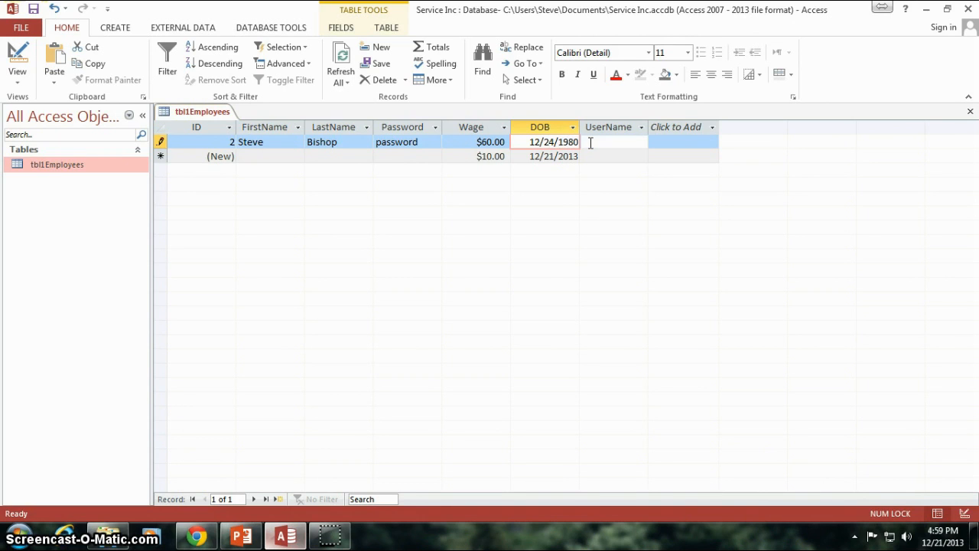
pyautogui.click(612, 141)
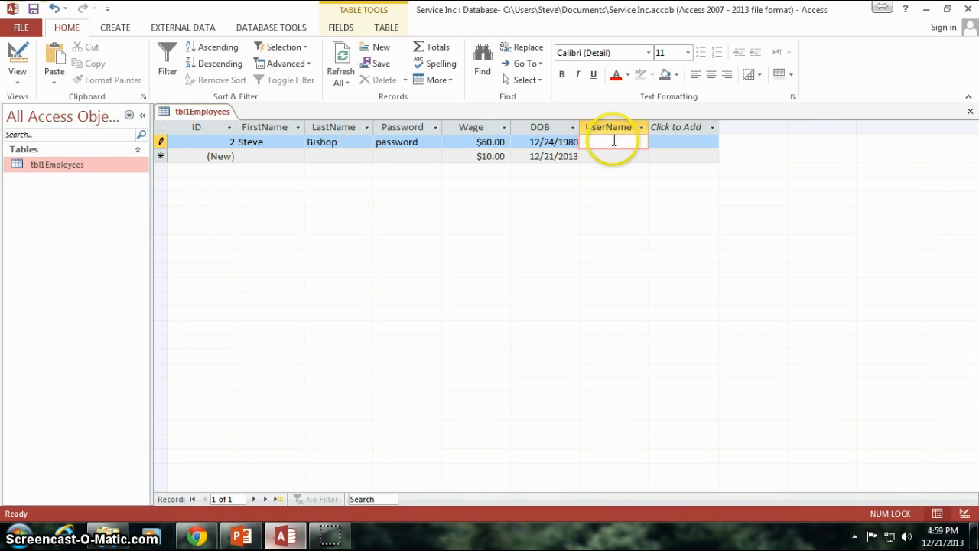
pyautogui.click(614, 141)
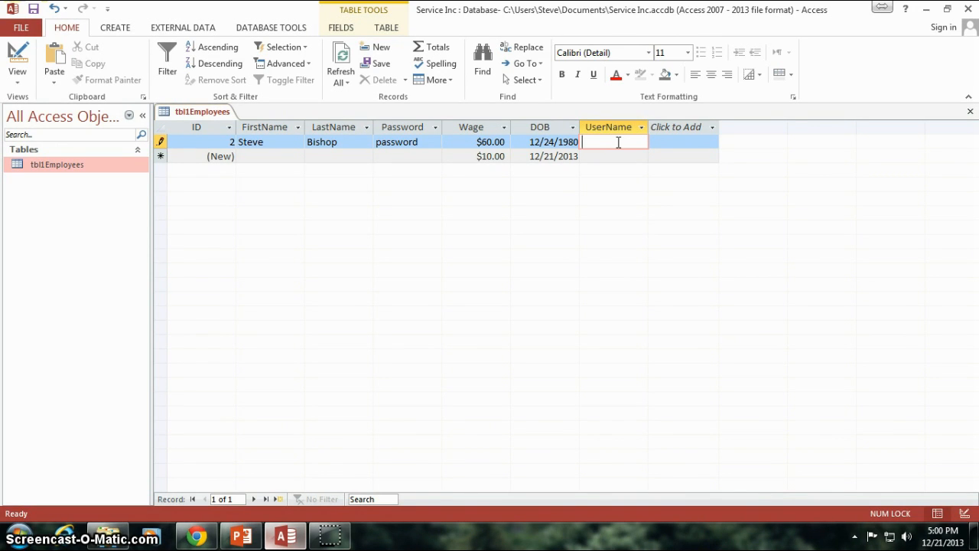
pyautogui.write('sbisho')
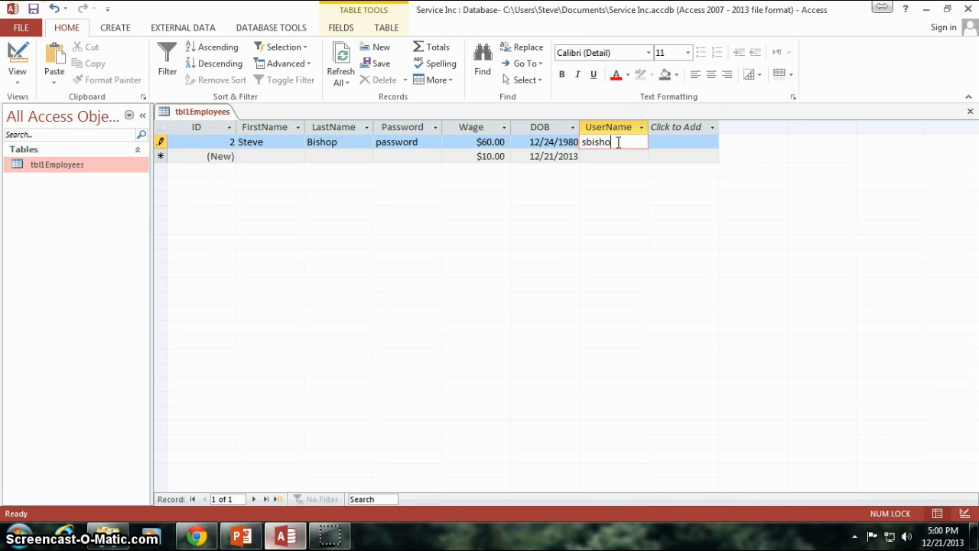
pyautogui.write('p')
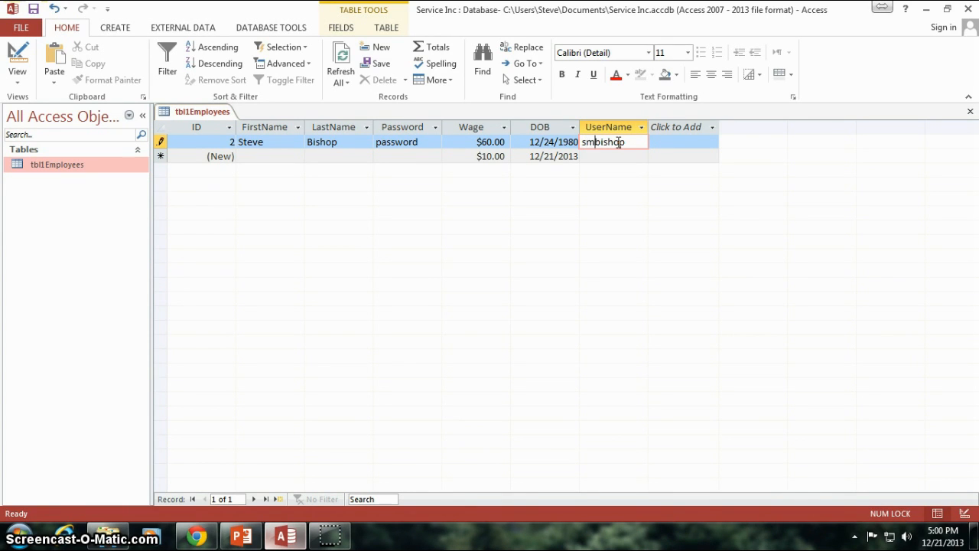
pyautogui.press('Backspace')
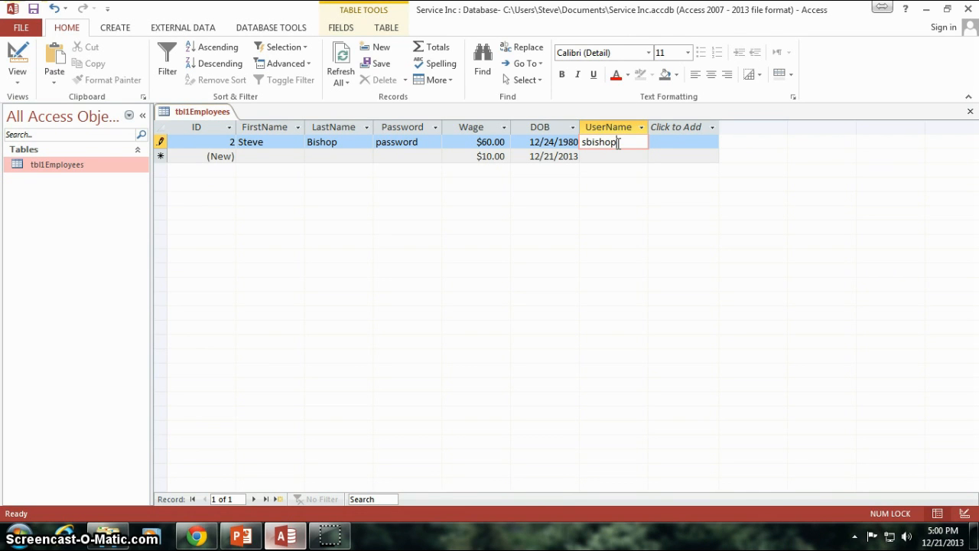
pyautogui.click(7, 539)
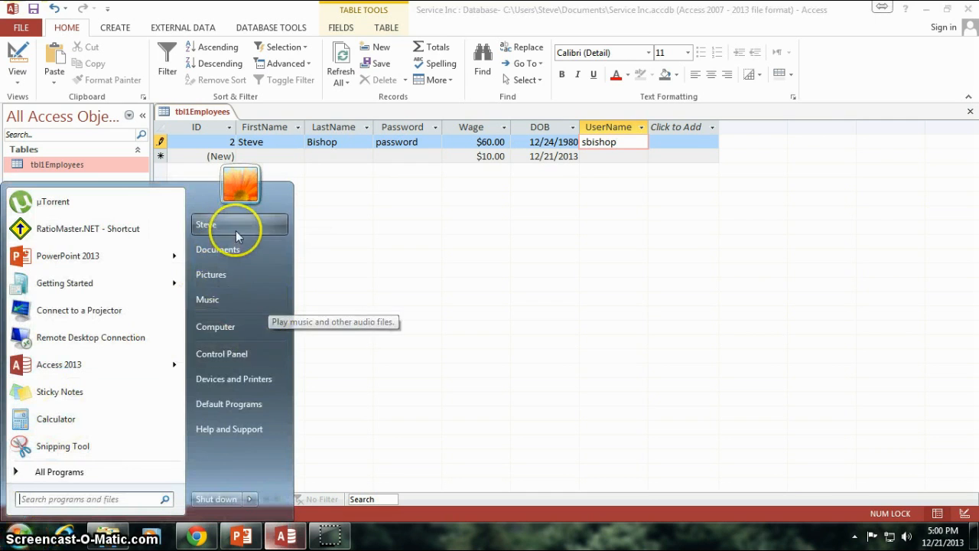
pyautogui.click(621, 142)
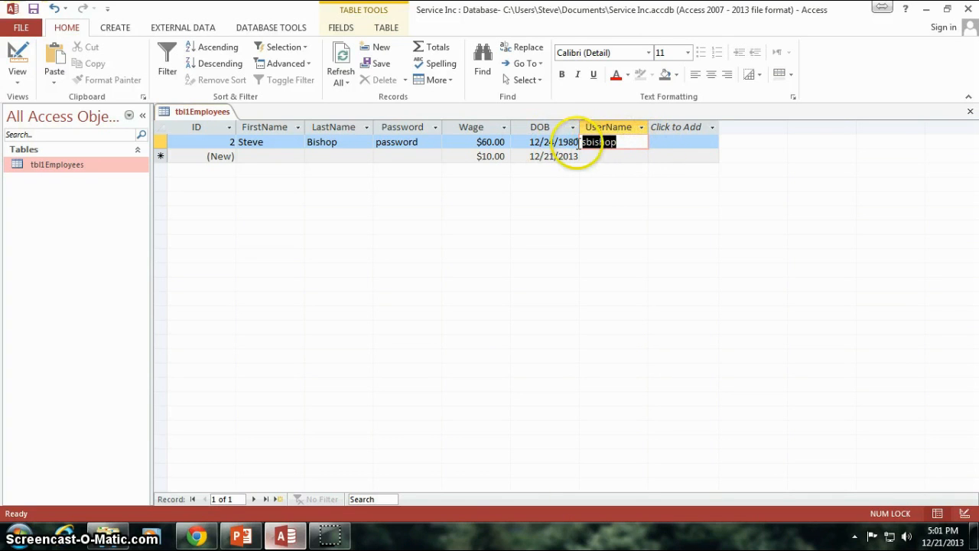
pyautogui.click(398, 141)
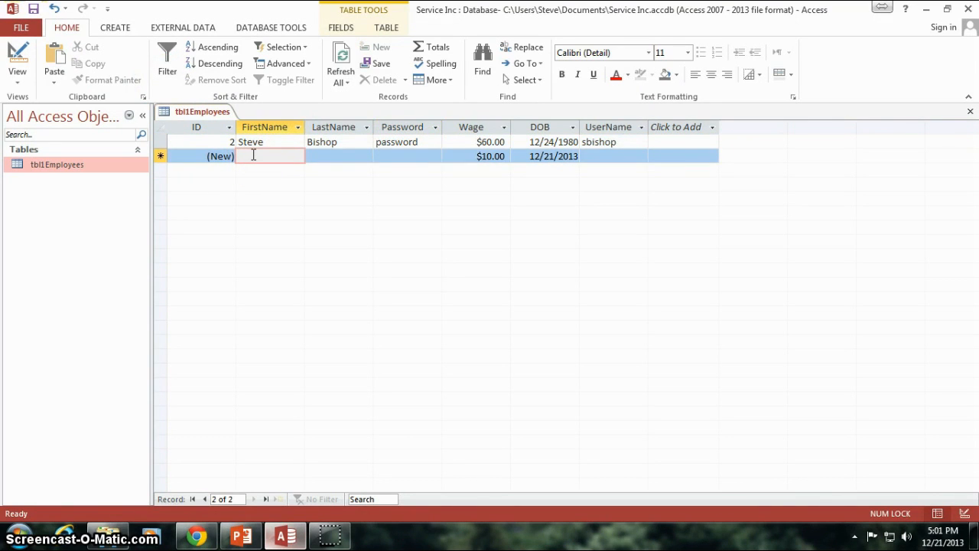
# Enter Jane Doe's name and password in the new row
pyautogui.write('Jane')
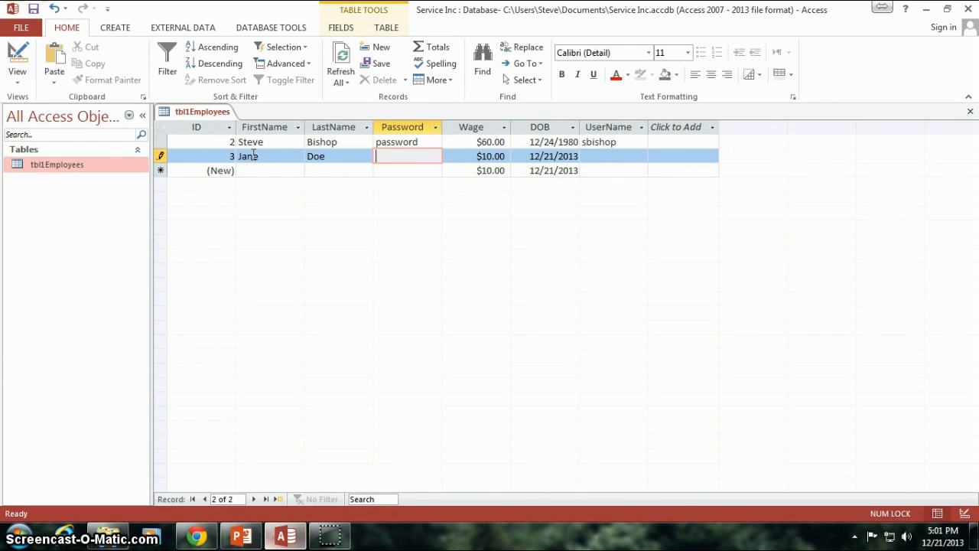
pyautogui.write('password')
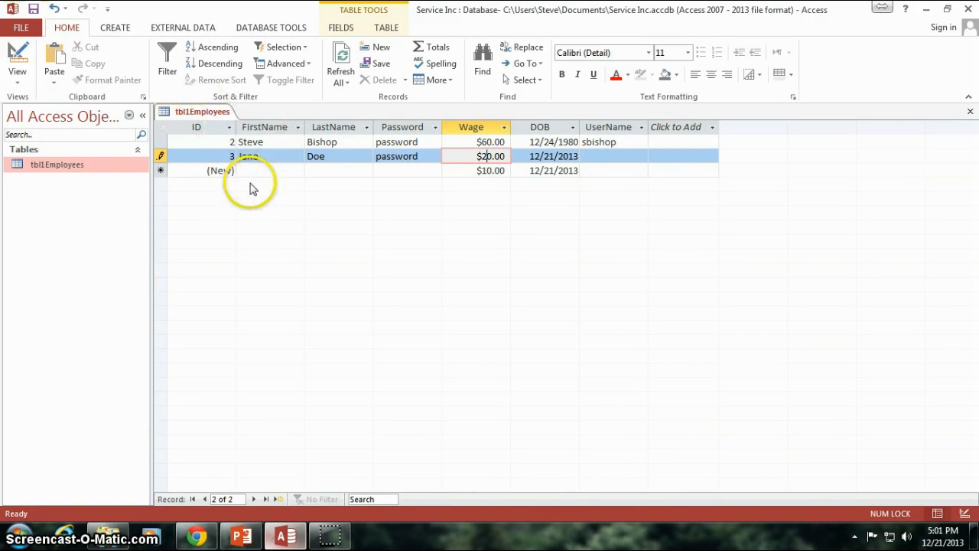
pyautogui.rightClick(202, 110)
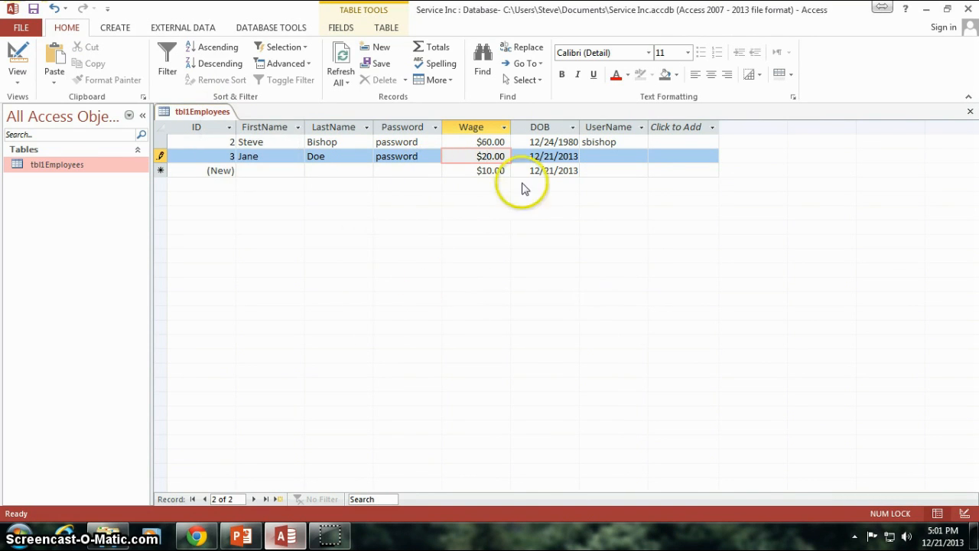
# Enter jdoe as Jane Doe's user name
pyautogui.click(612, 156)
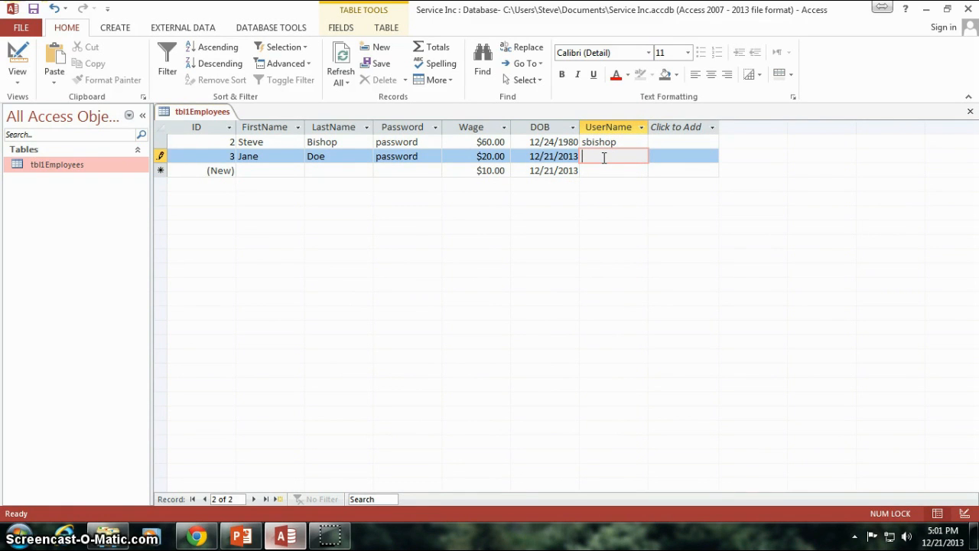
pyautogui.write('jdoe')
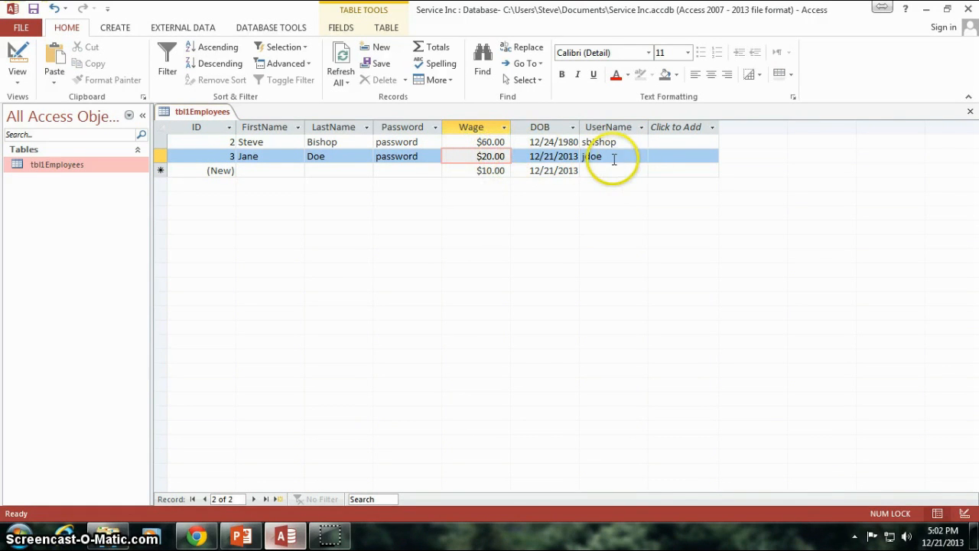
pyautogui.doubleClick(593, 156)
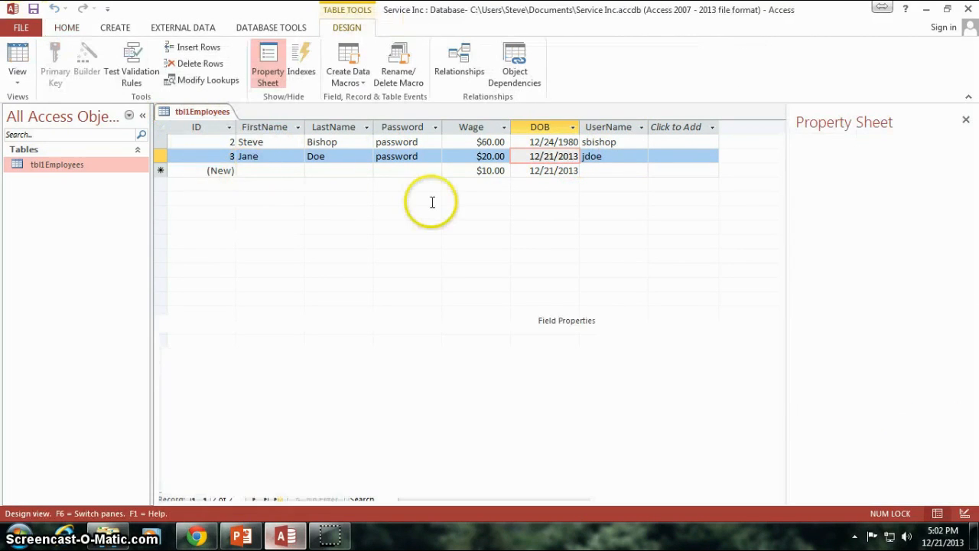
# In Design View set the UserName field's Required property to Yes and return to the datasheet
pyautogui.click(17, 64)
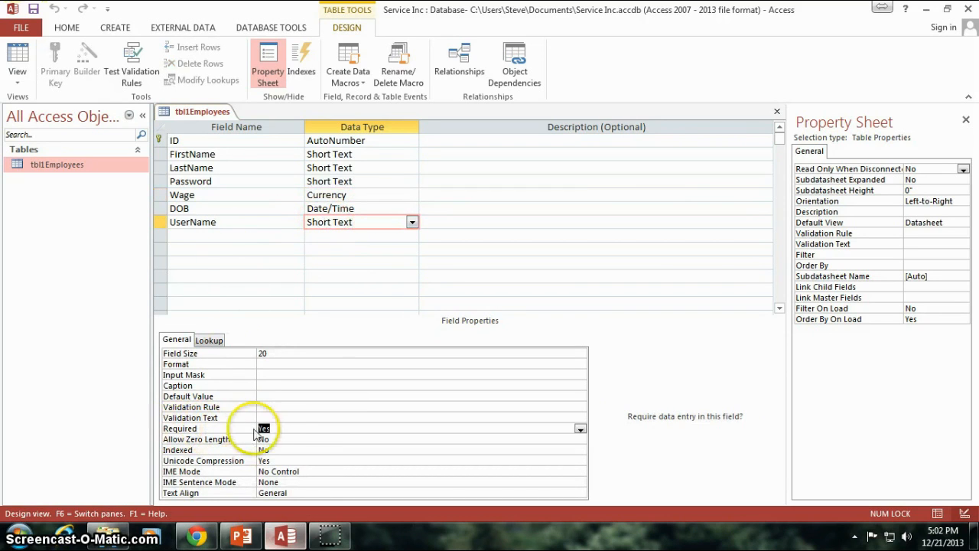
pyautogui.click(193, 221)
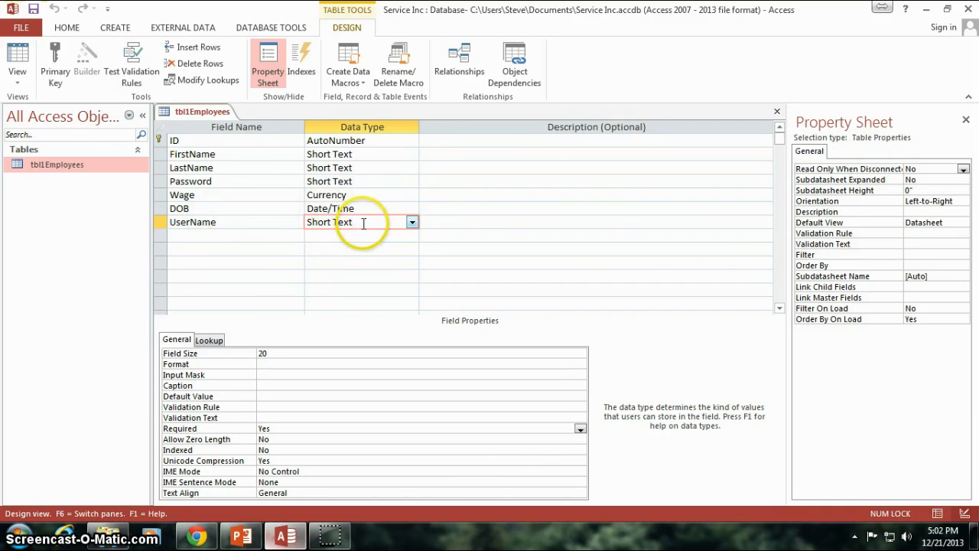
pyautogui.click(229, 221)
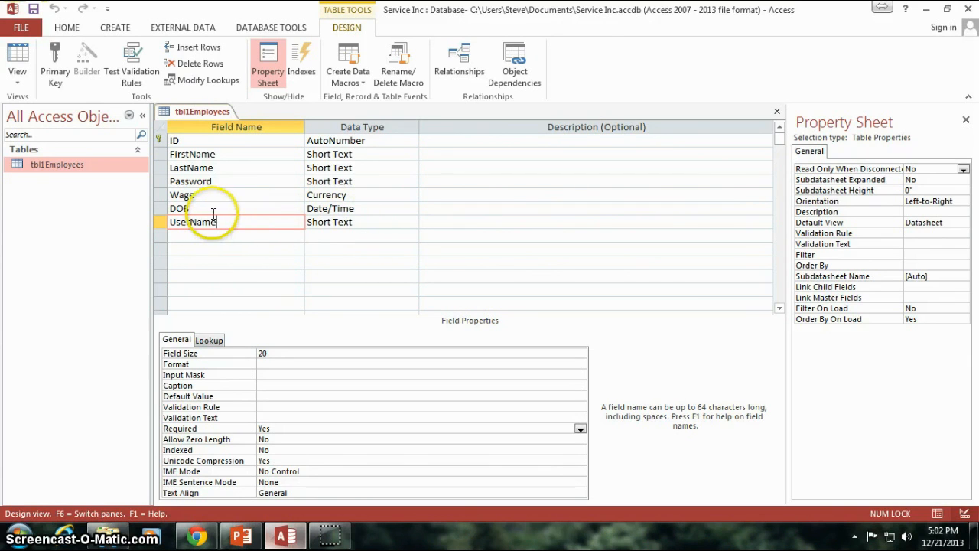
pyautogui.click(17, 61)
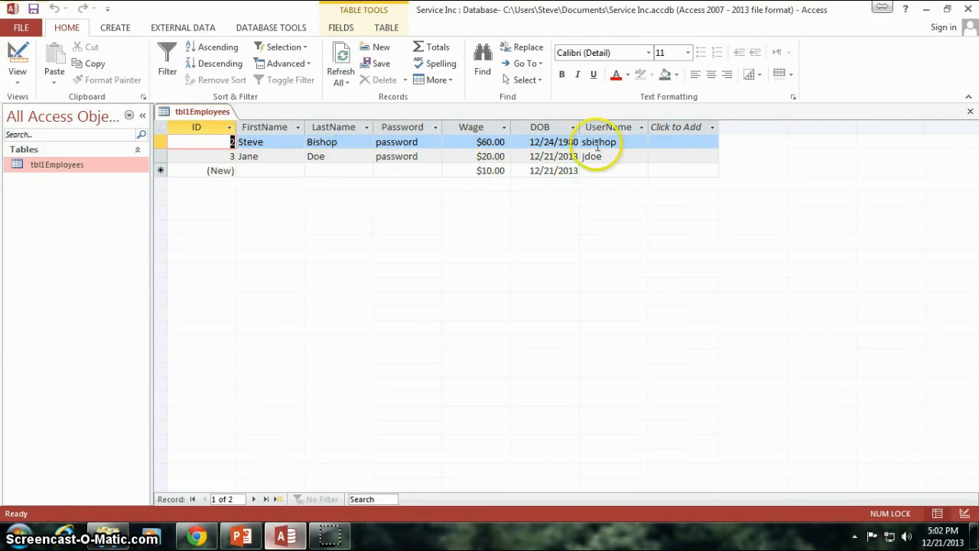
# Add a new Hyperlink field named Website after UserName via Click to Add
pyautogui.click(677, 125)
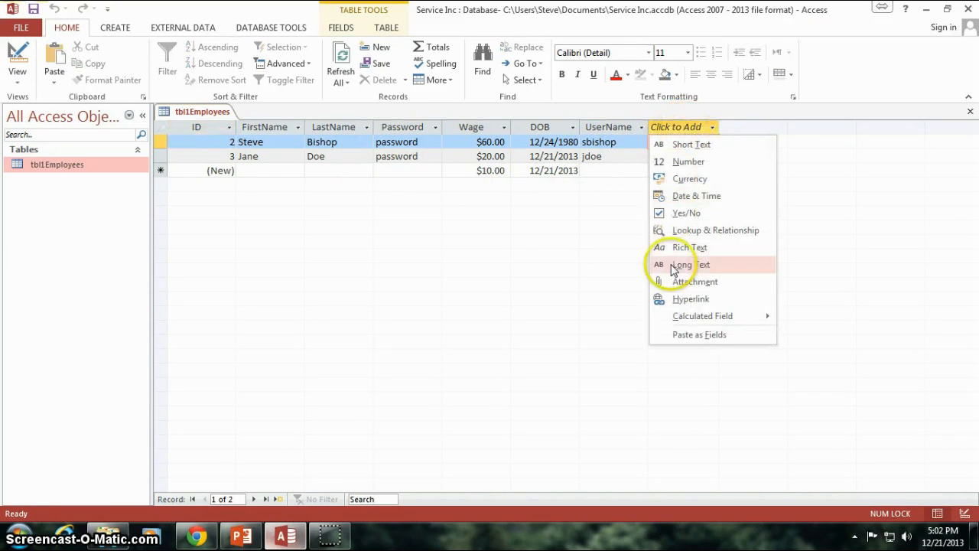
pyautogui.moveTo(692, 299)
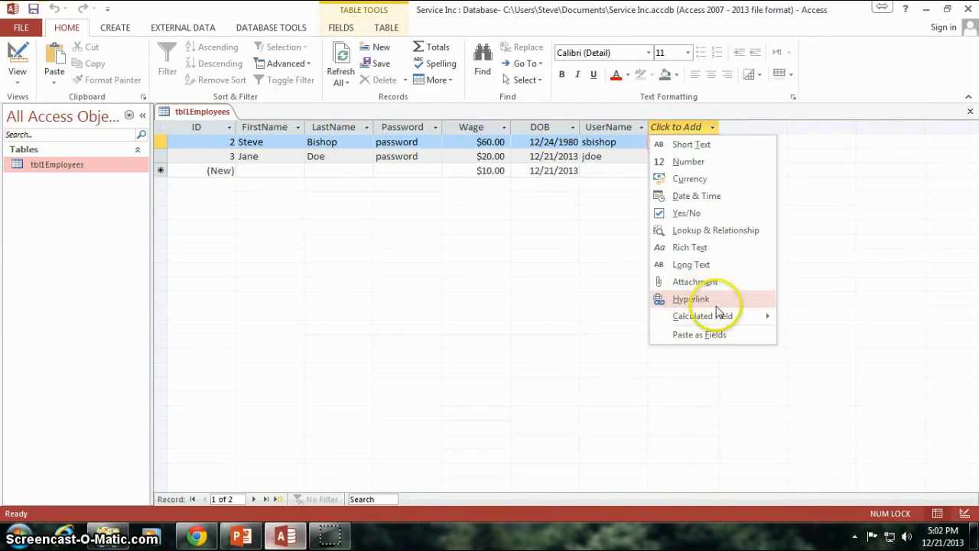
pyautogui.click(689, 298)
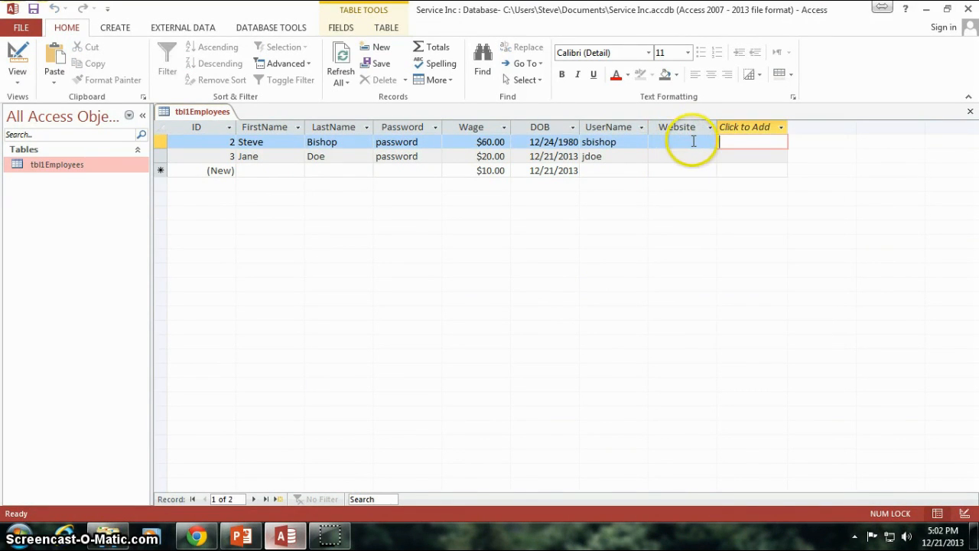
pyautogui.write('http')
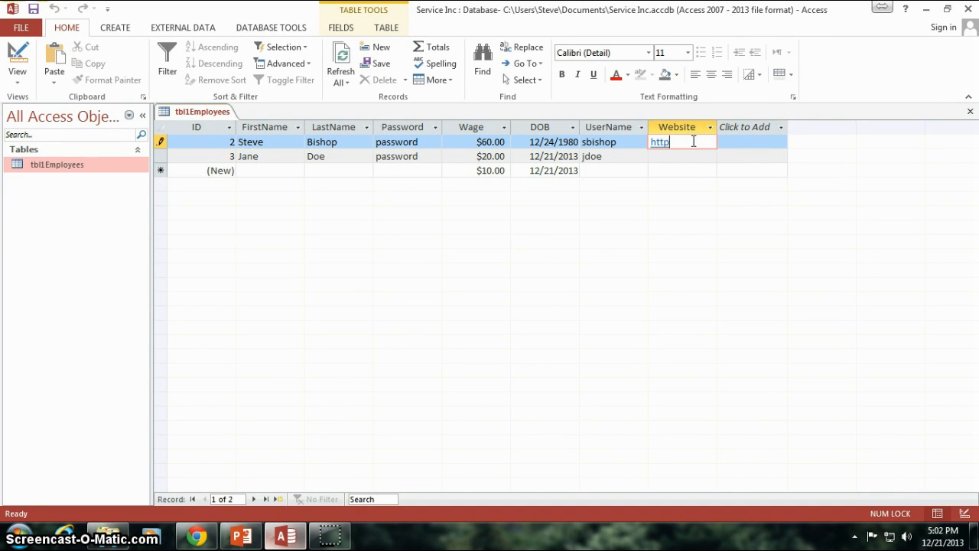
pyautogui.write('://you')
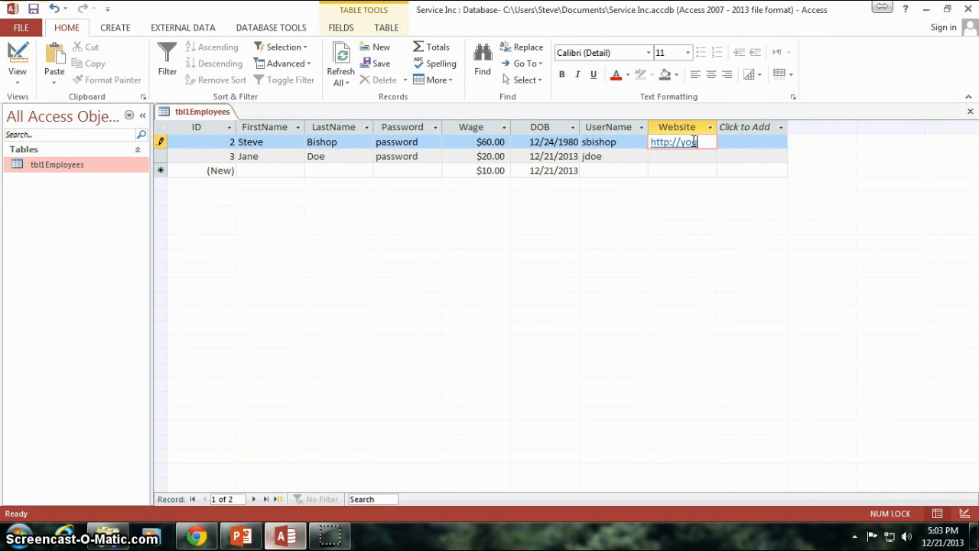
pyautogui.write('utube.com/')
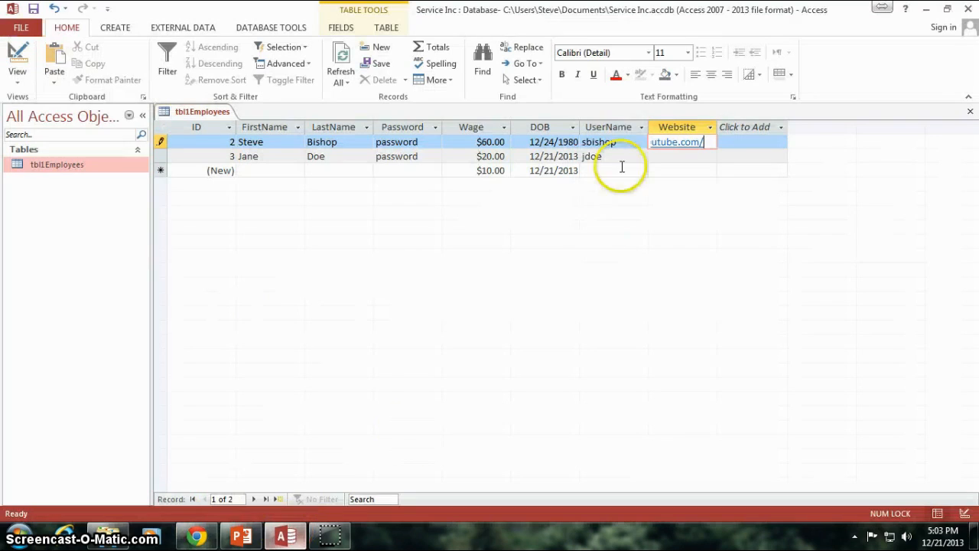
pyautogui.write('4EyXkk1PQ')
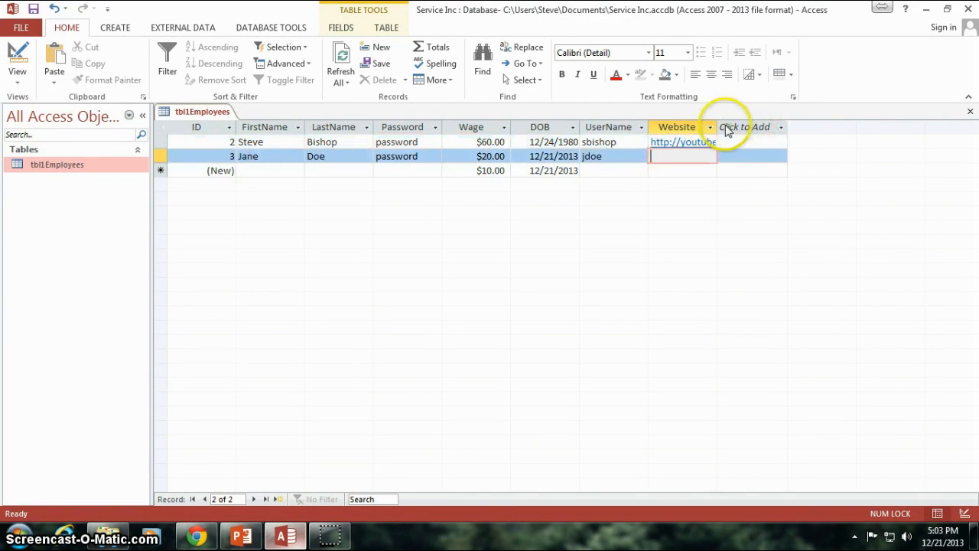
pyautogui.click(682, 141)
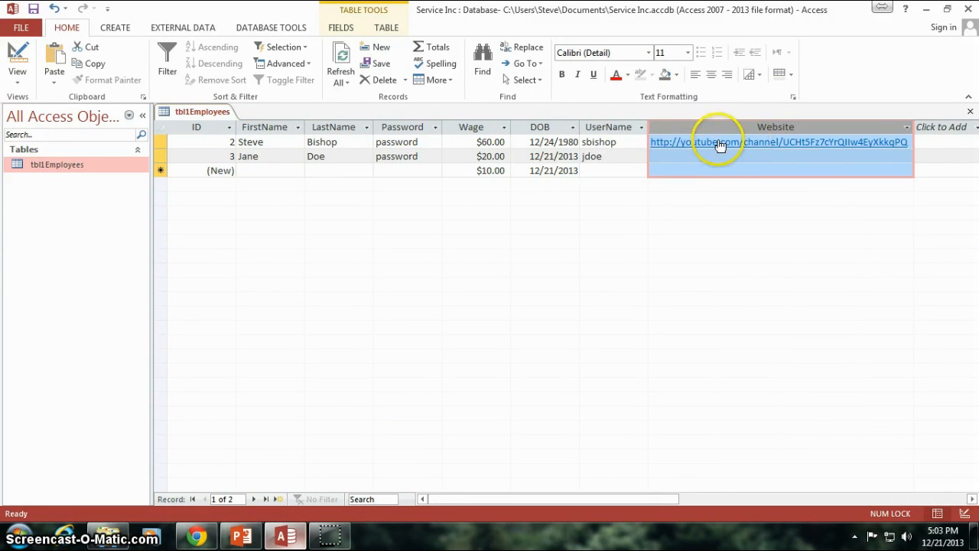
# Follow Steve Bishop's Website hyperlink to his Programming YouTube channel in Internet Explorer
pyautogui.click(719, 141)
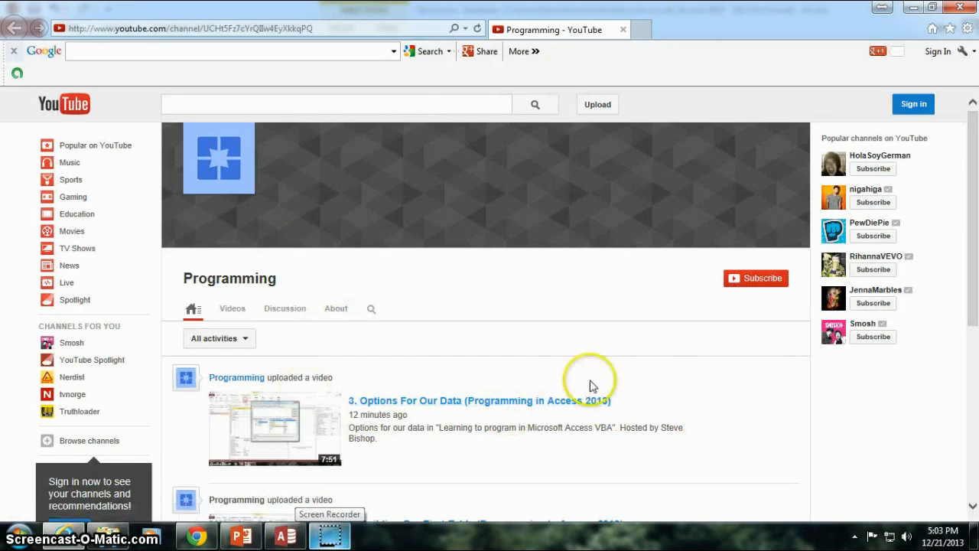
pyautogui.moveTo(722, 29)
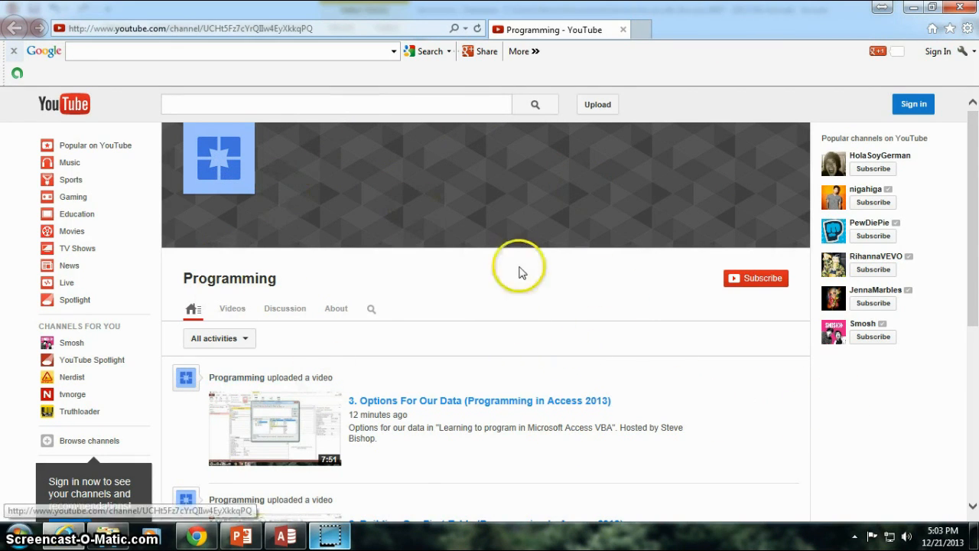
pyautogui.moveTo(686, 23)
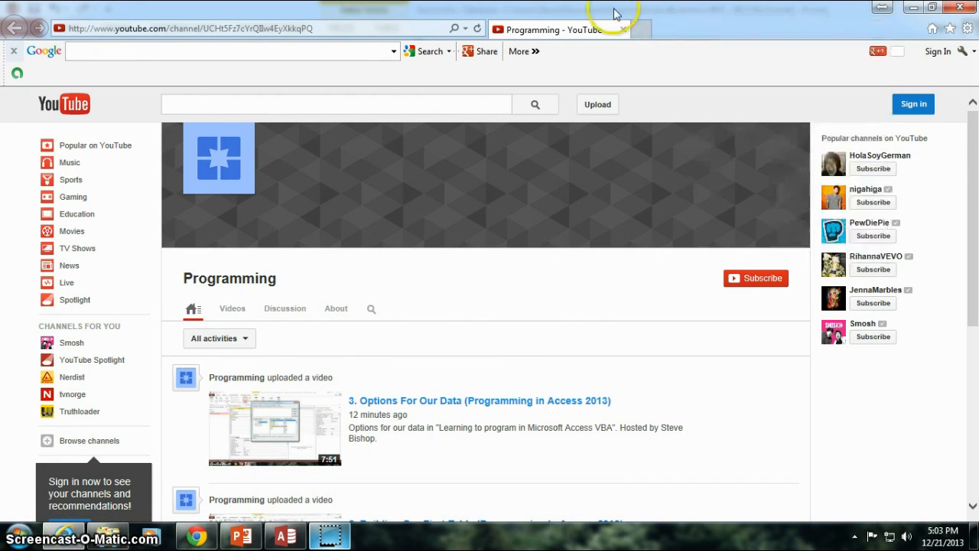
pyautogui.moveTo(284, 309)
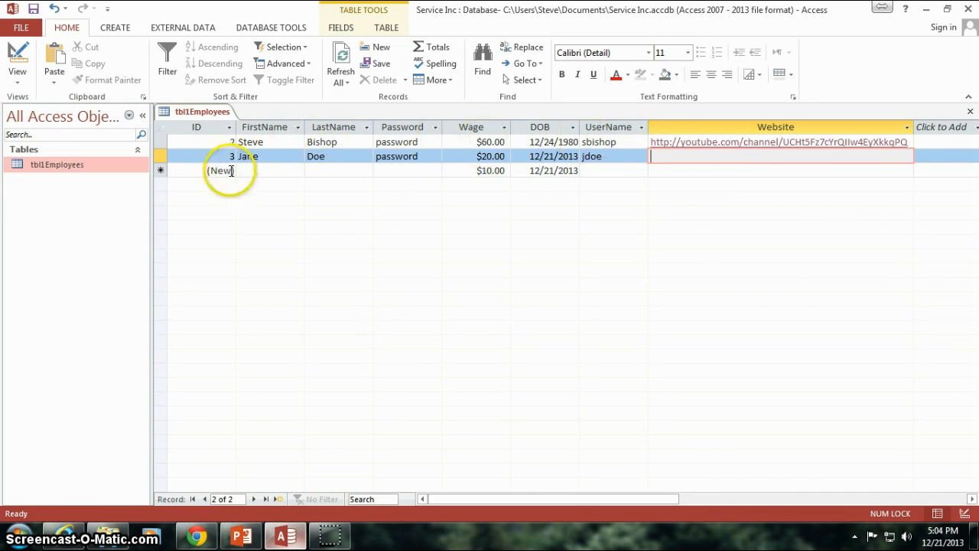
pyautogui.moveTo(554, 242)
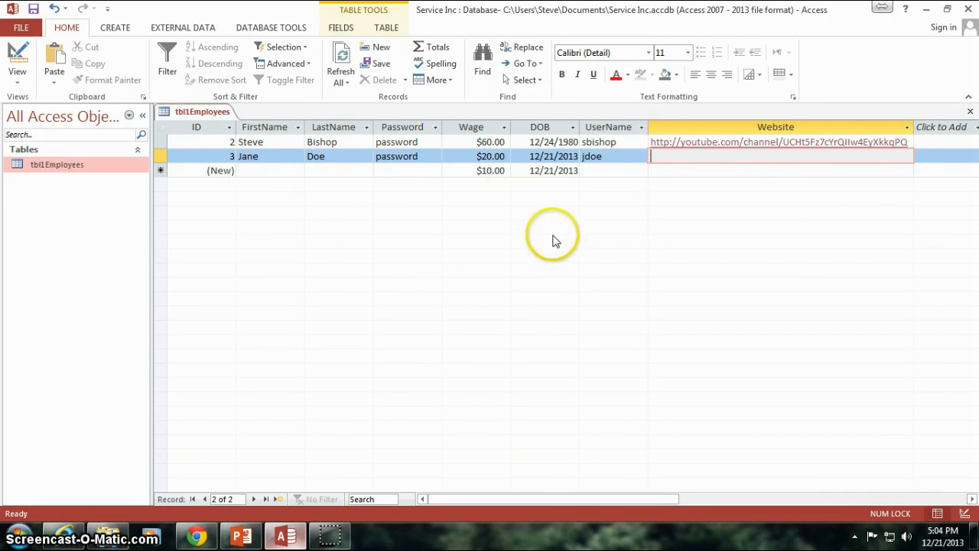